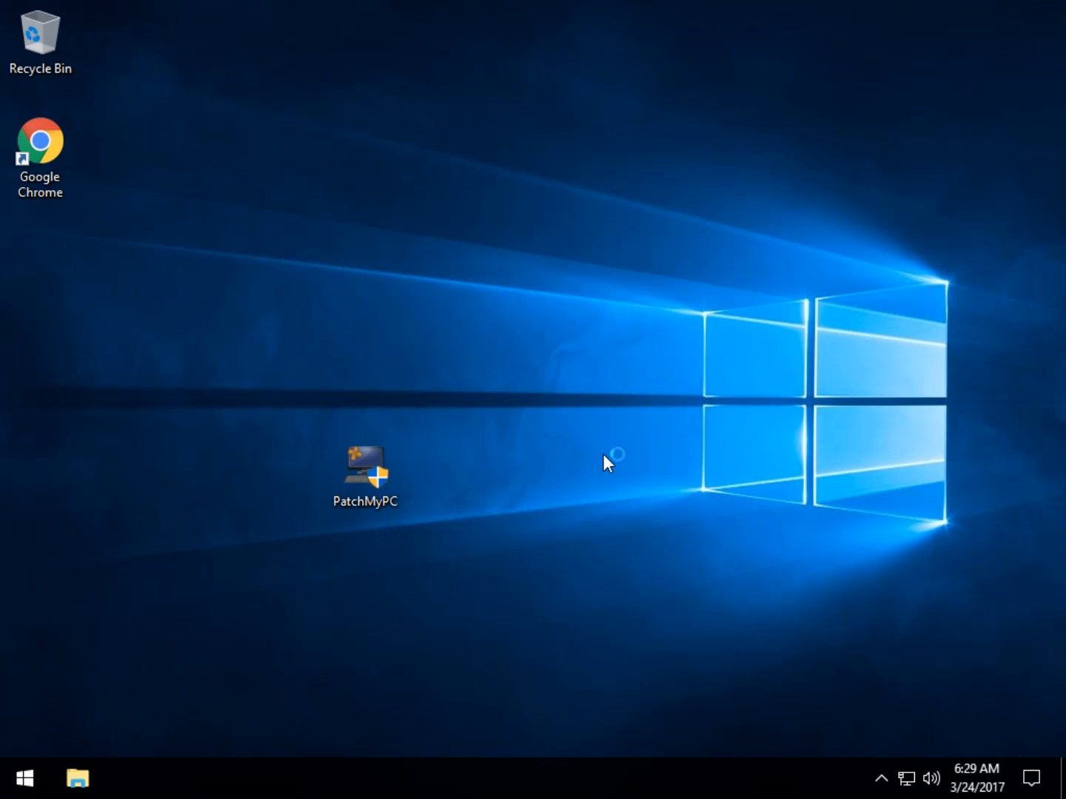
# Launch Patch My PC Updater from the desktop and let it scan for outdated software.
pyautogui.doubleClick(365, 472)
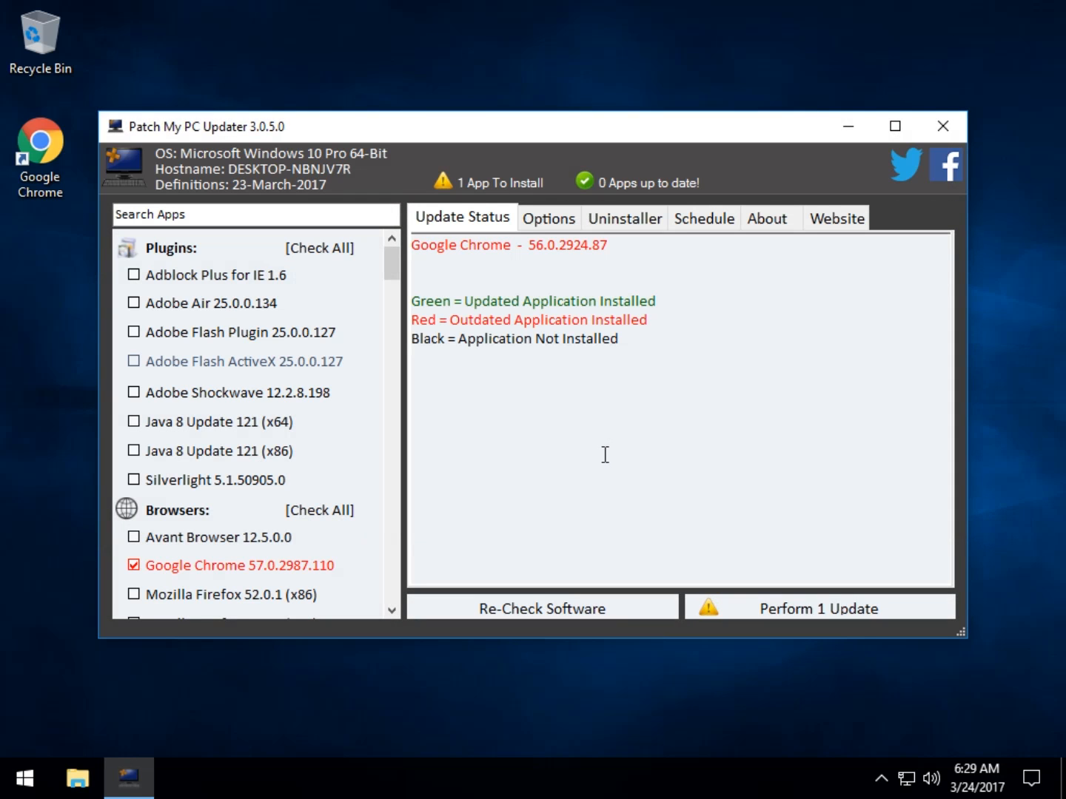
pyautogui.moveTo(182, 615)
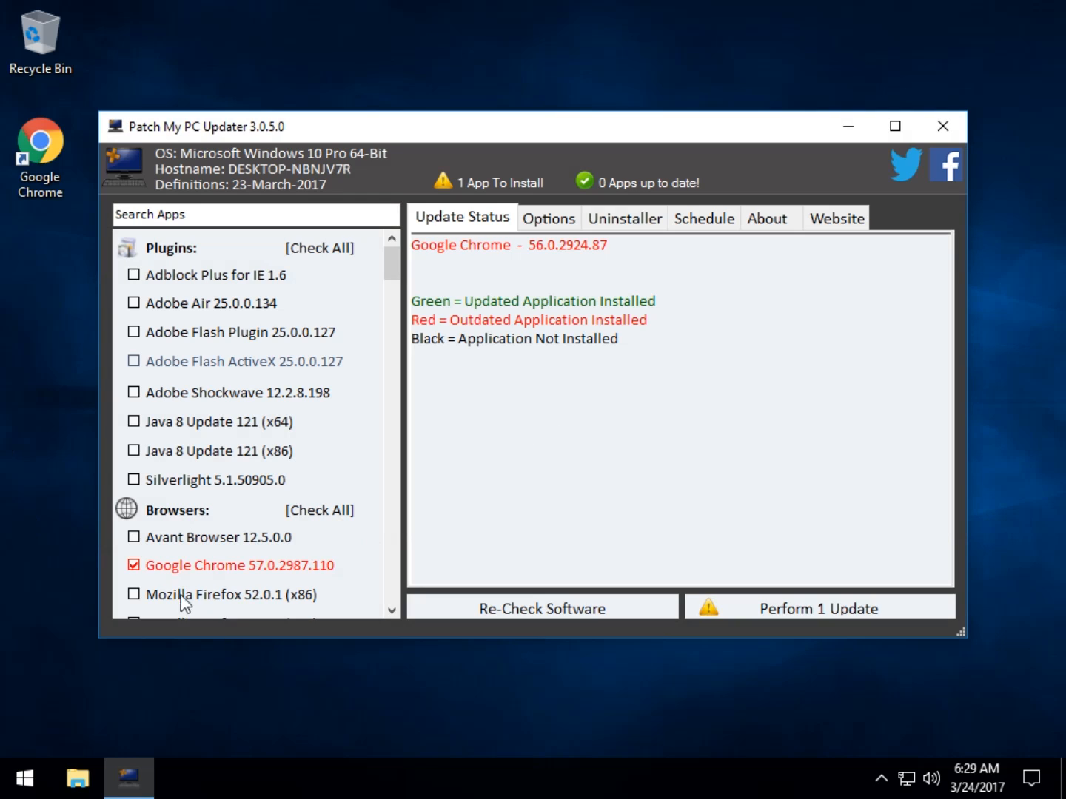
pyautogui.moveTo(267, 487)
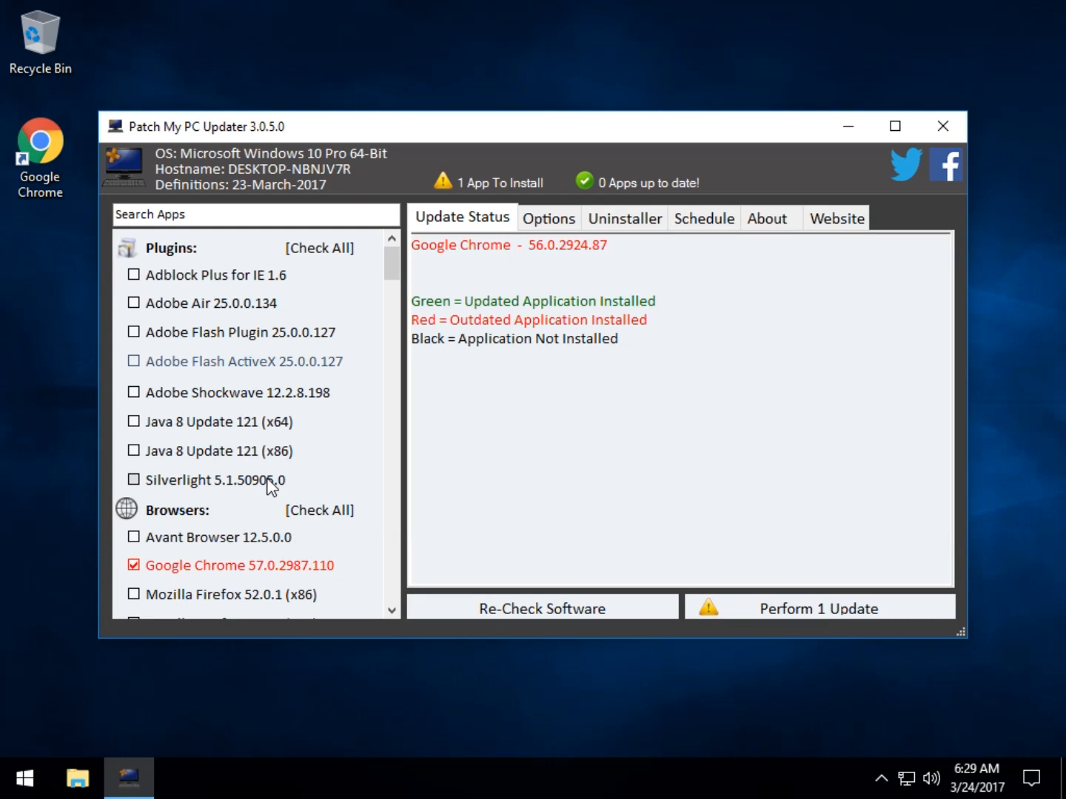
pyautogui.moveTo(222, 312)
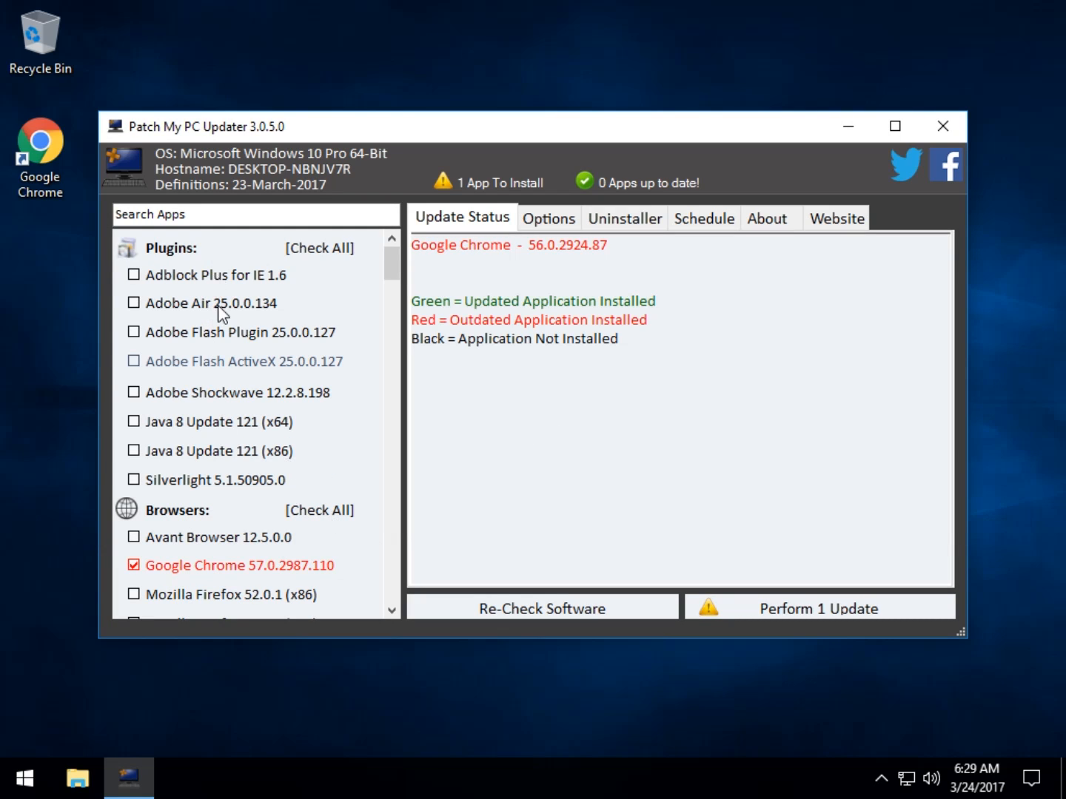
pyautogui.moveTo(188, 353)
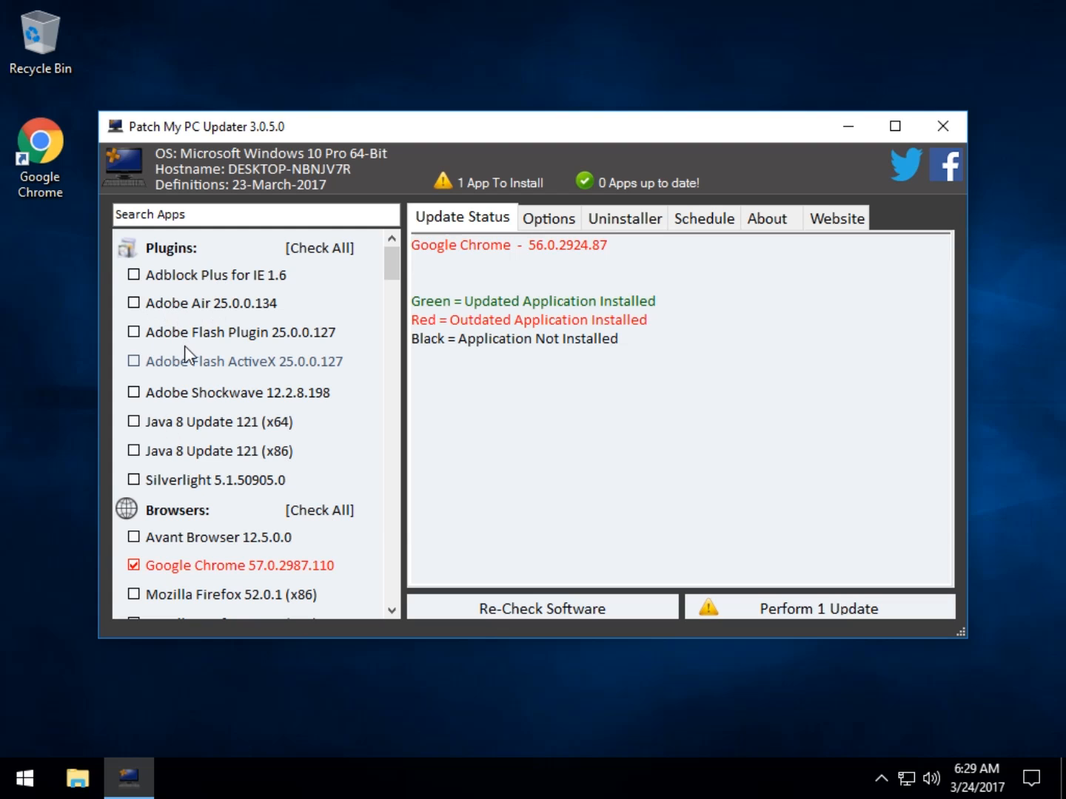
# Browse the app list, then deselect Google Chrome 57.0.2987.110 so nothing is queued for update.
pyautogui.scroll(-3)
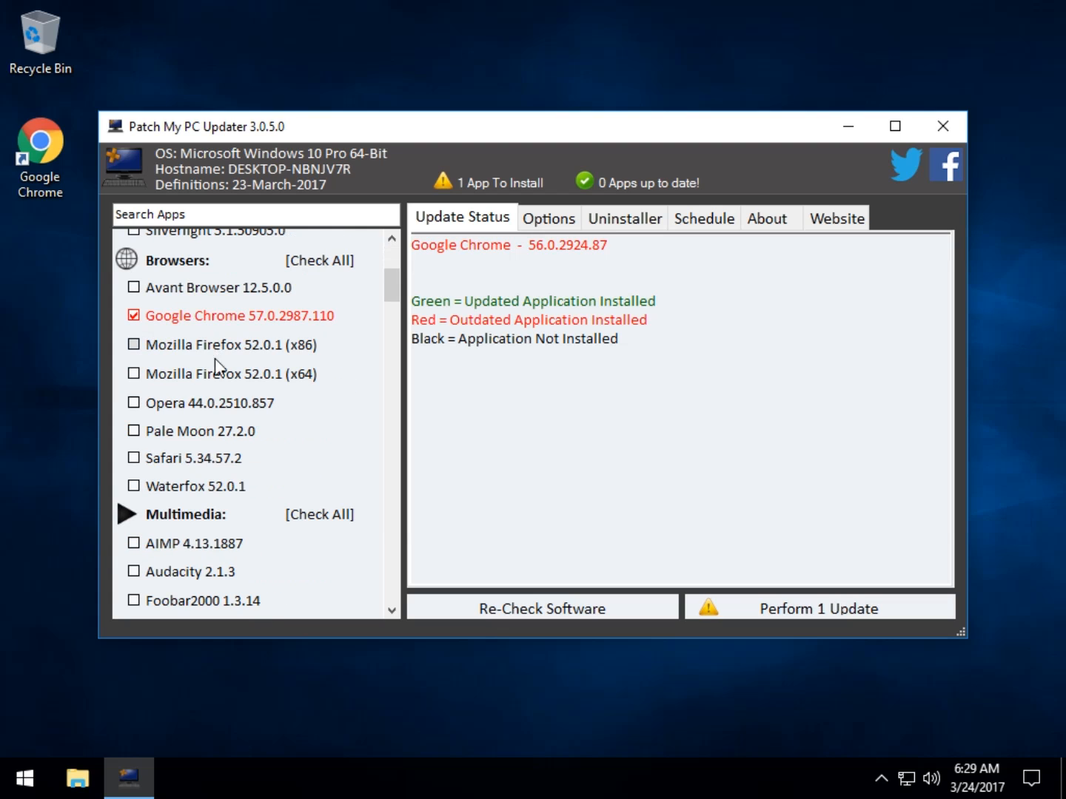
pyautogui.scroll(-3)
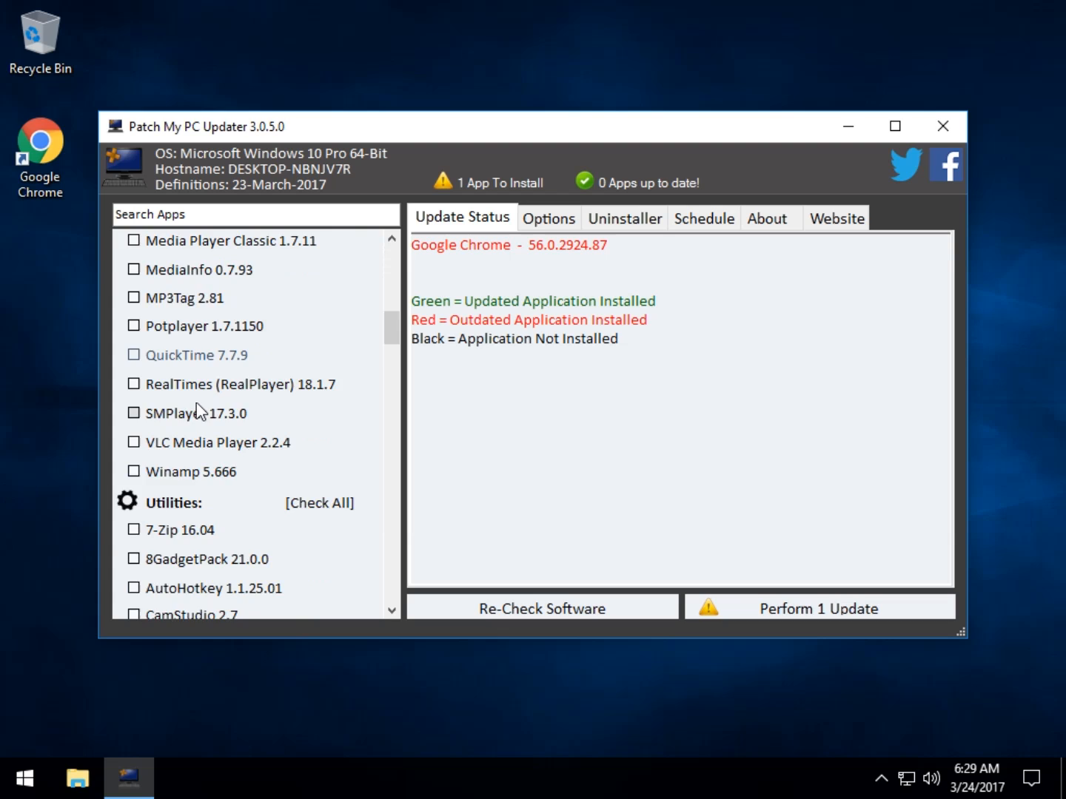
pyautogui.scroll(-3)
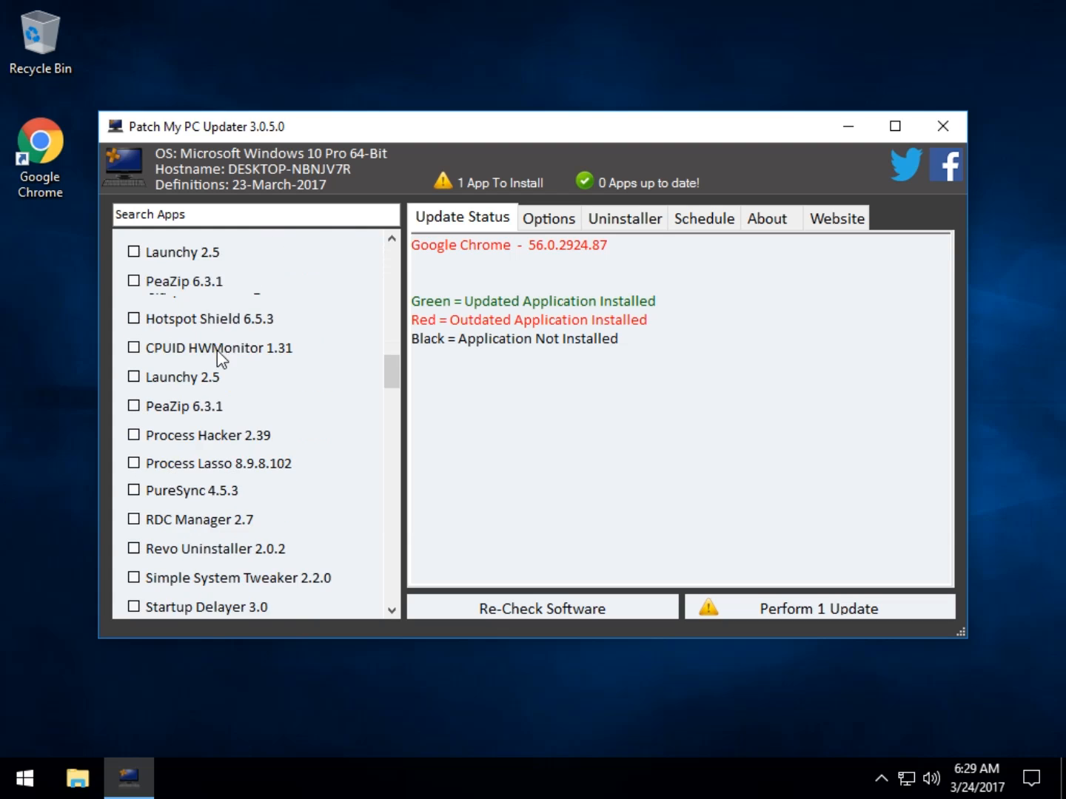
pyautogui.scroll(-3)
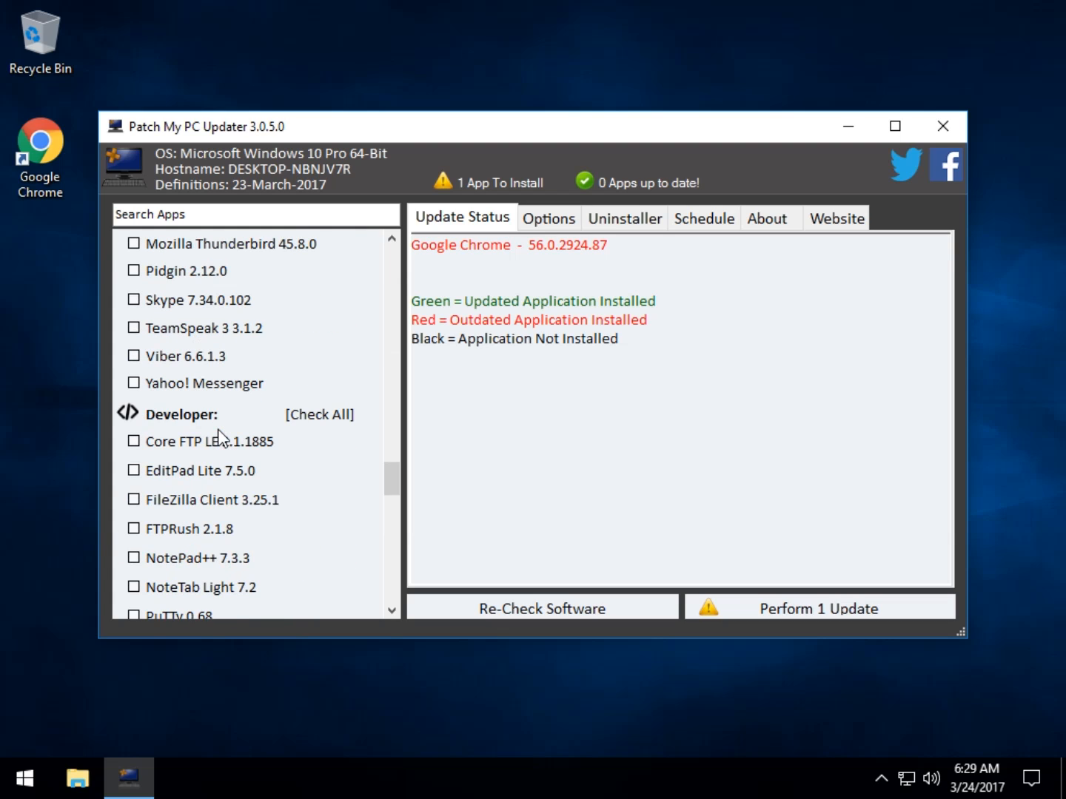
pyautogui.scroll(-3)
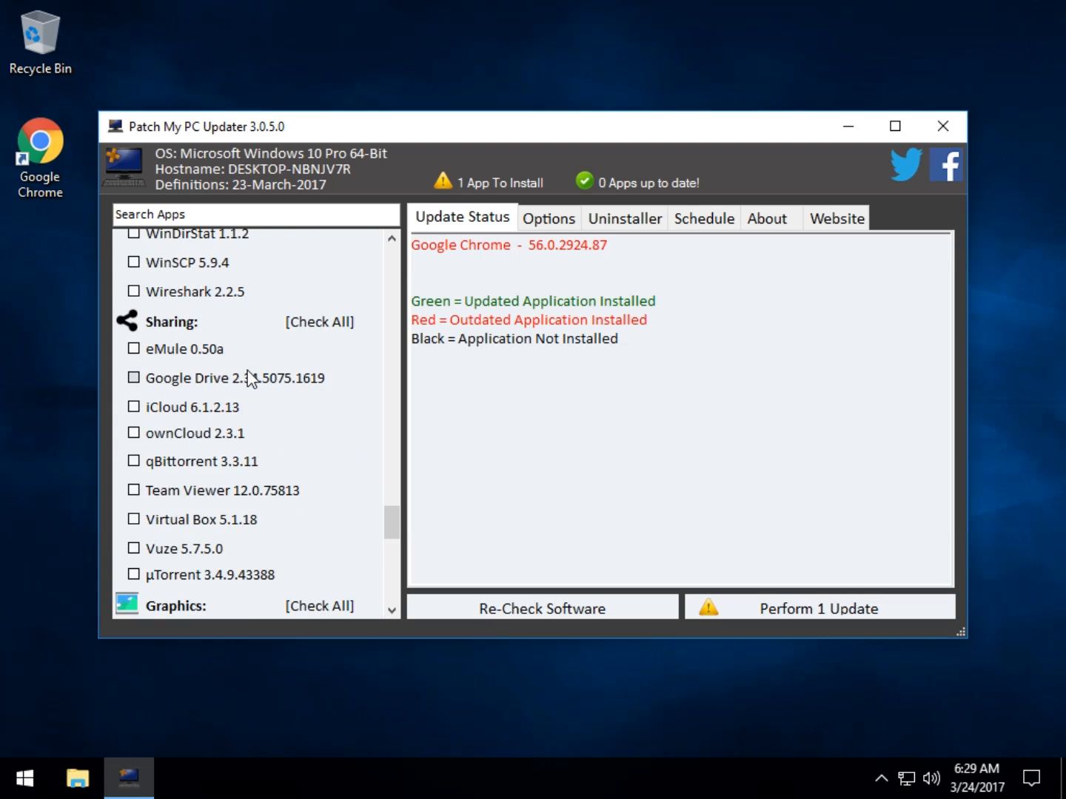
pyautogui.scroll(-3)
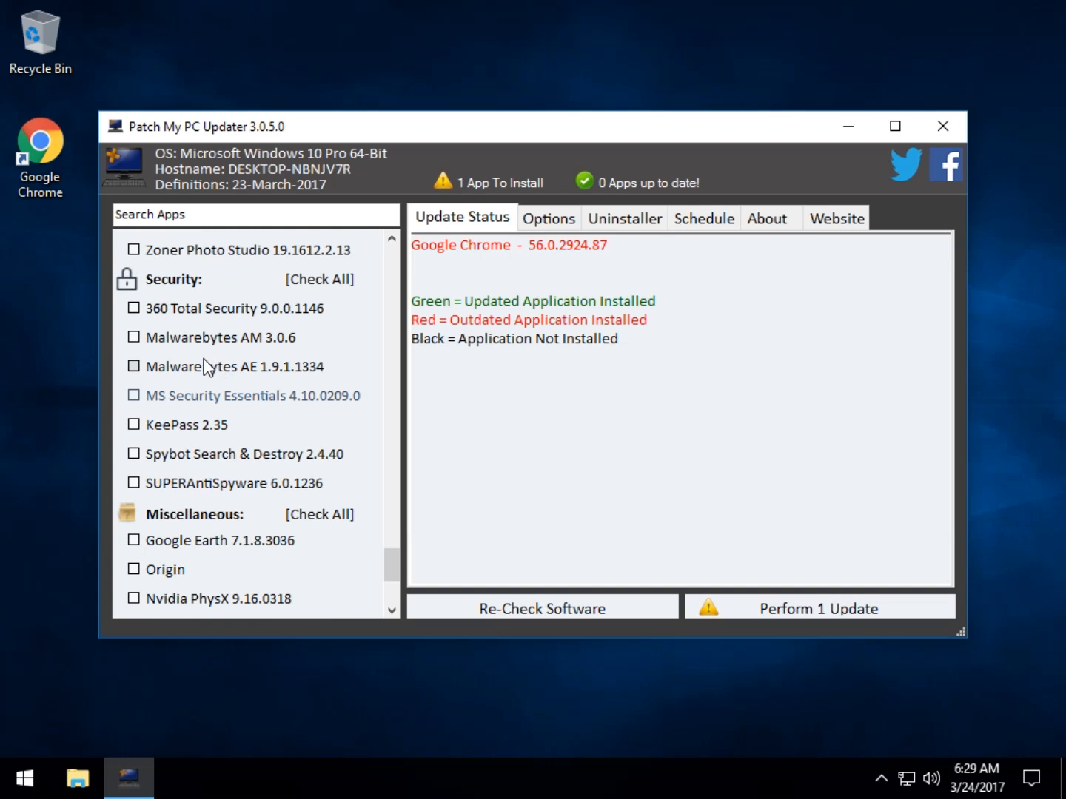
pyautogui.scroll(-3)
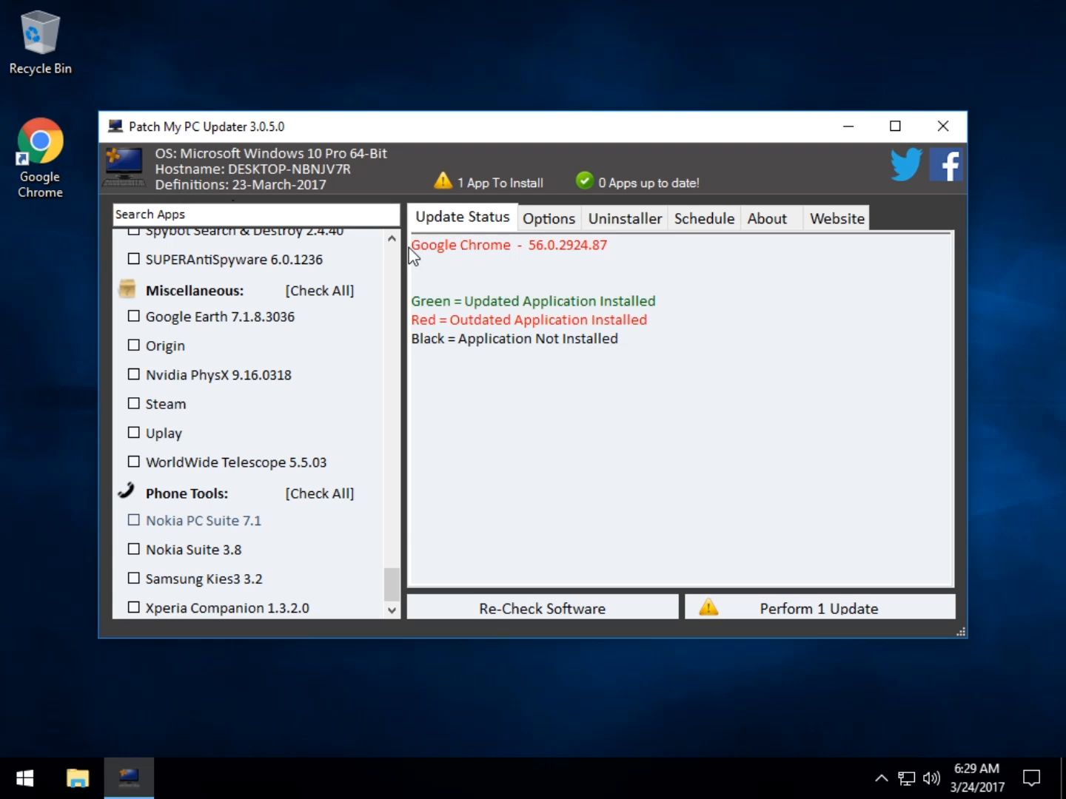
pyautogui.moveTo(764, 620)
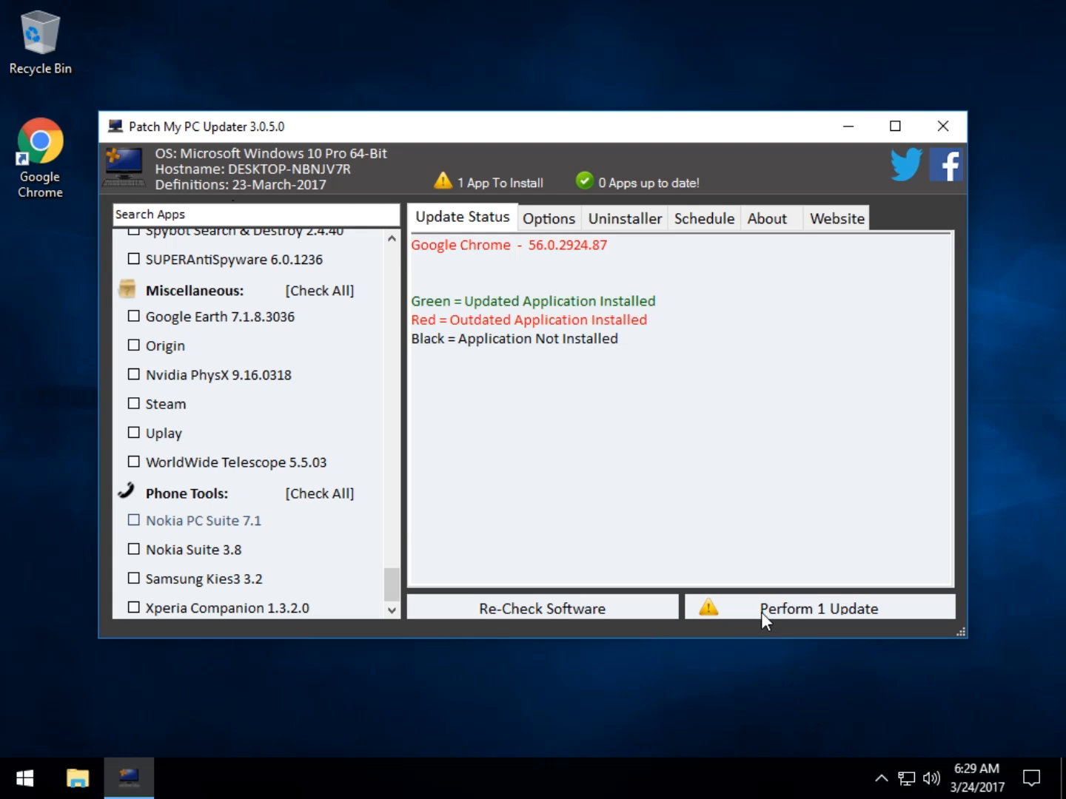
pyautogui.moveTo(250, 438)
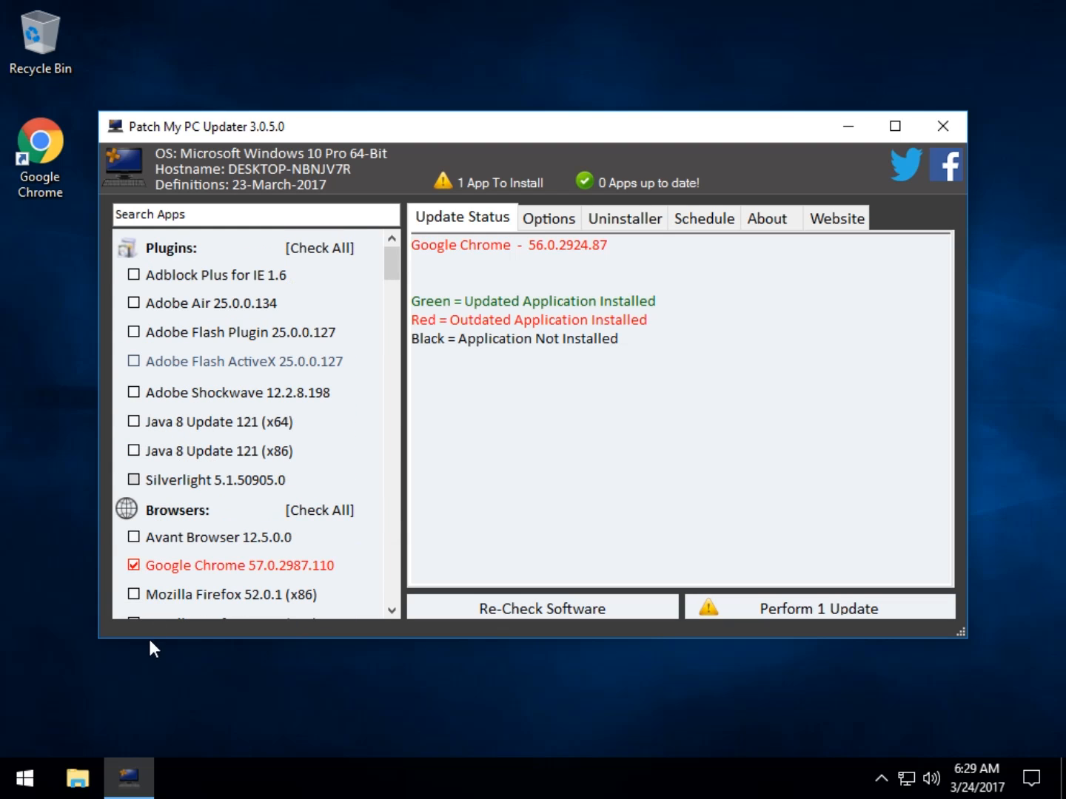
pyautogui.click(132, 565)
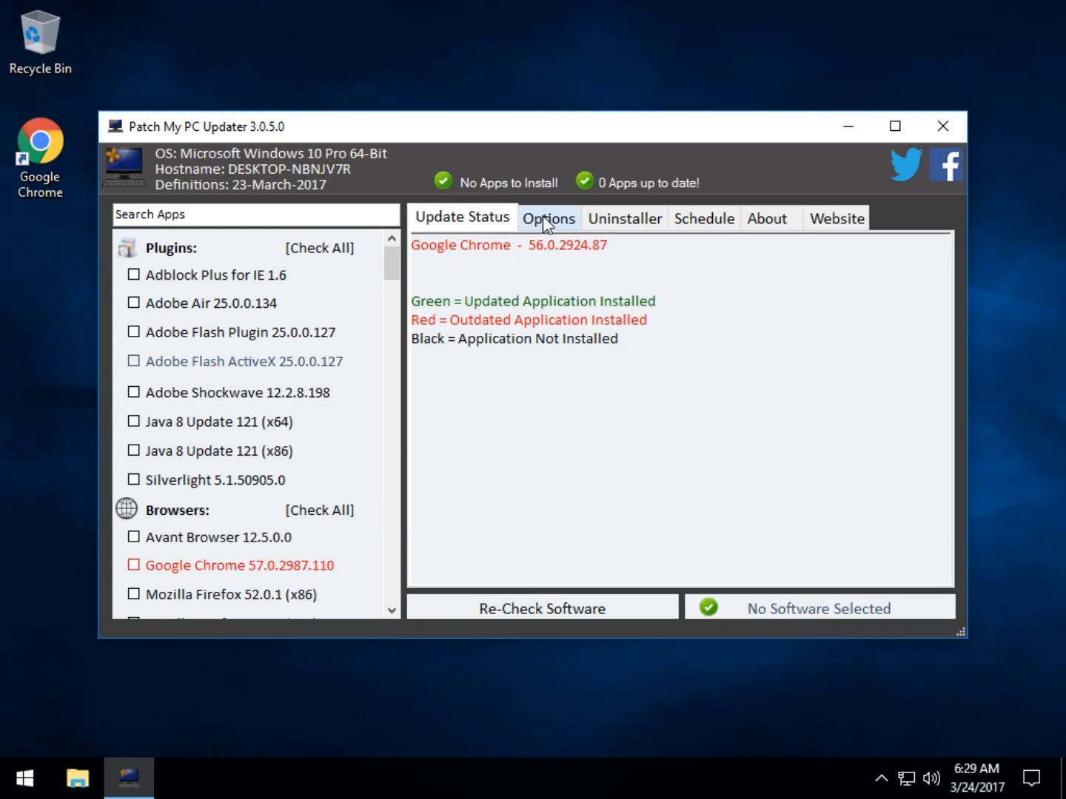
# Review the Options page, including the 'Don't Auto Update These Apps' list containing Google Chrome.
pyautogui.click(547, 218)
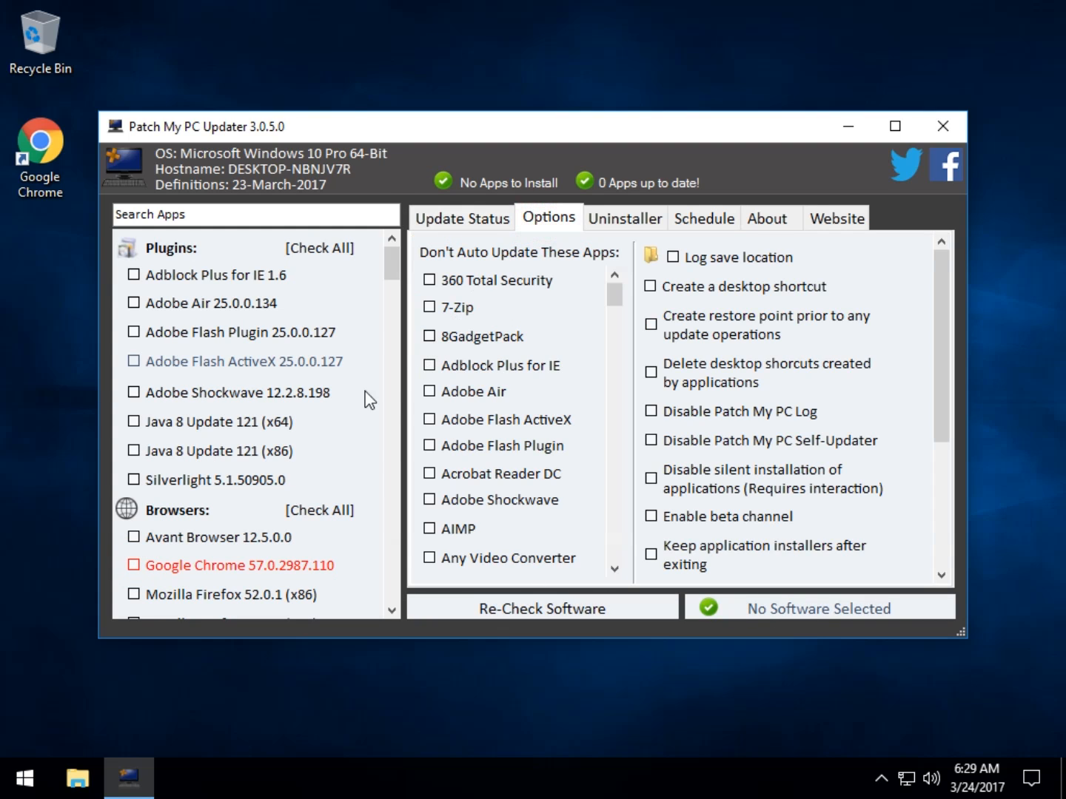
pyautogui.scroll(-3)
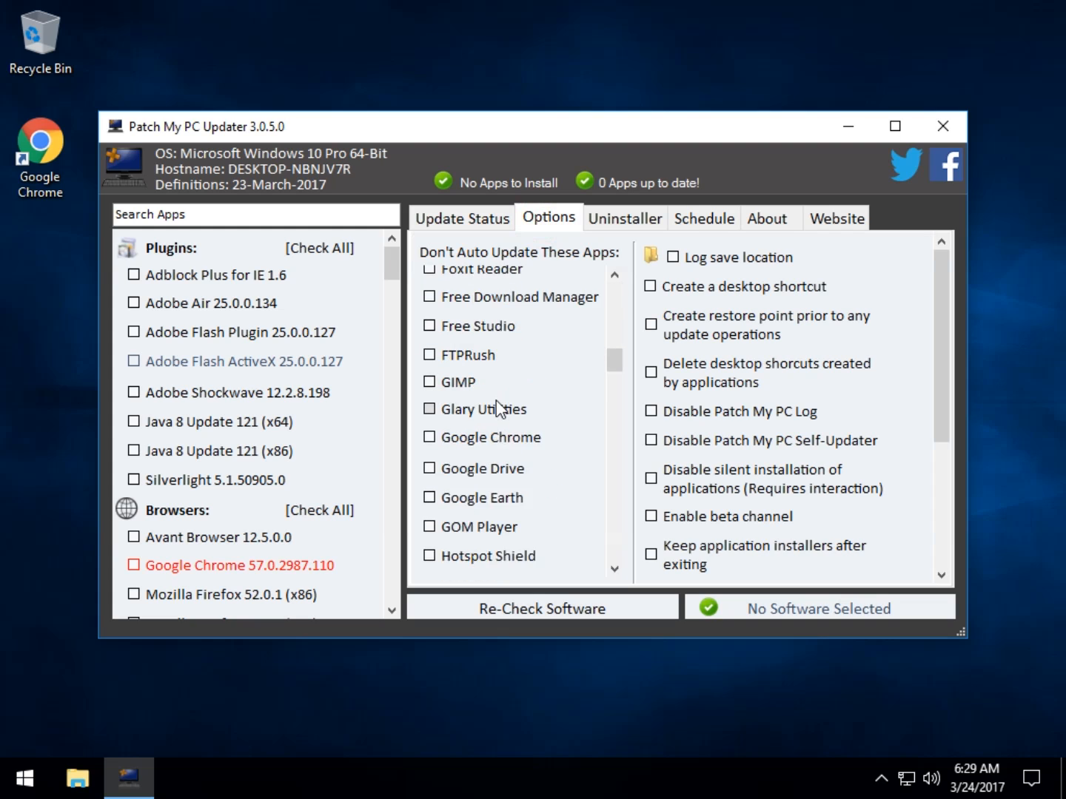
pyautogui.scroll(-3)
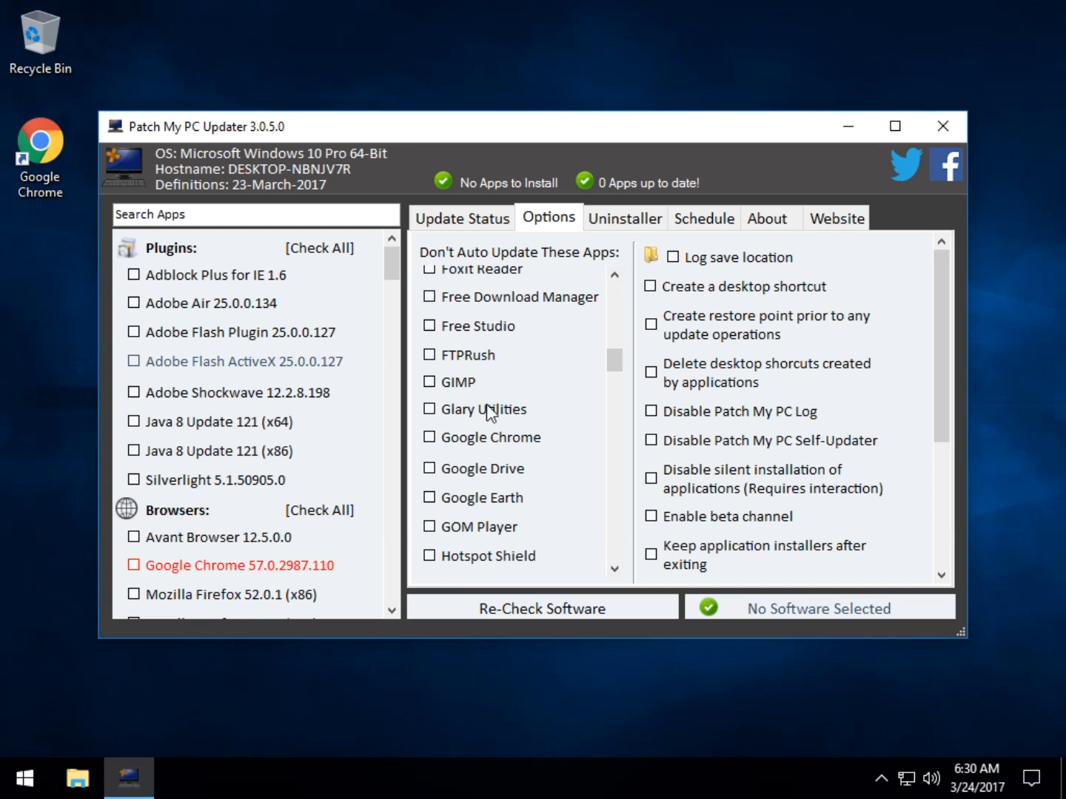
pyautogui.click(429, 437)
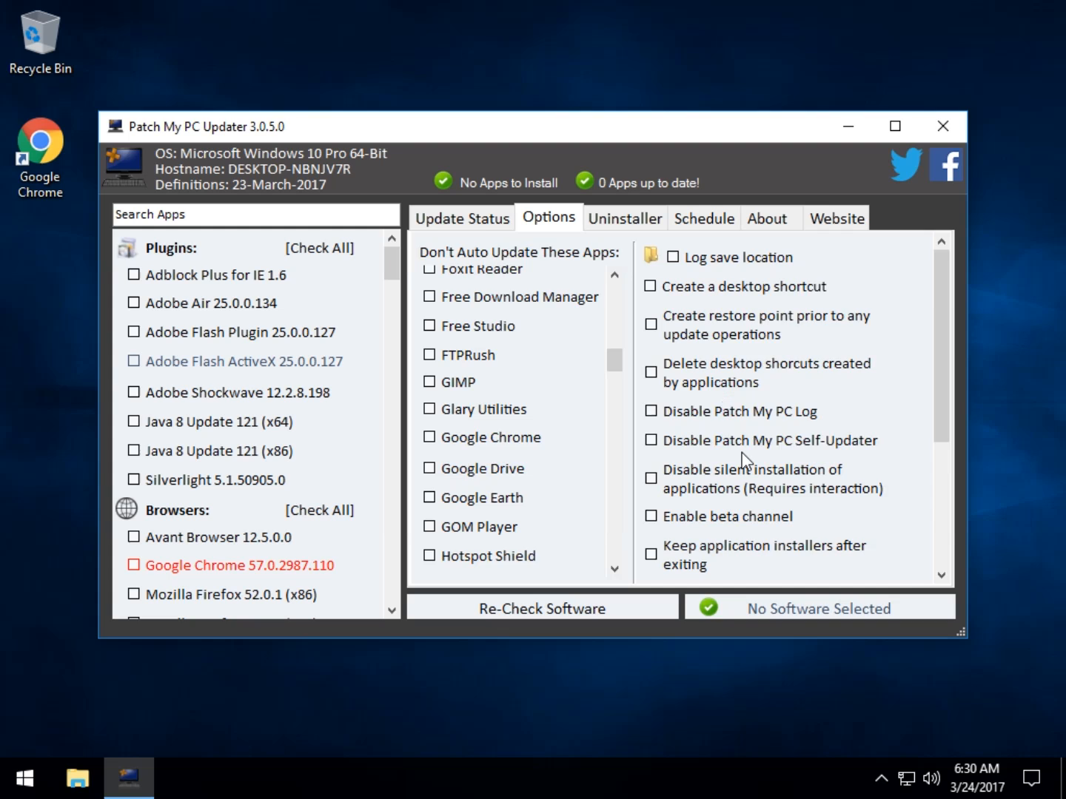
pyautogui.scroll(-3)
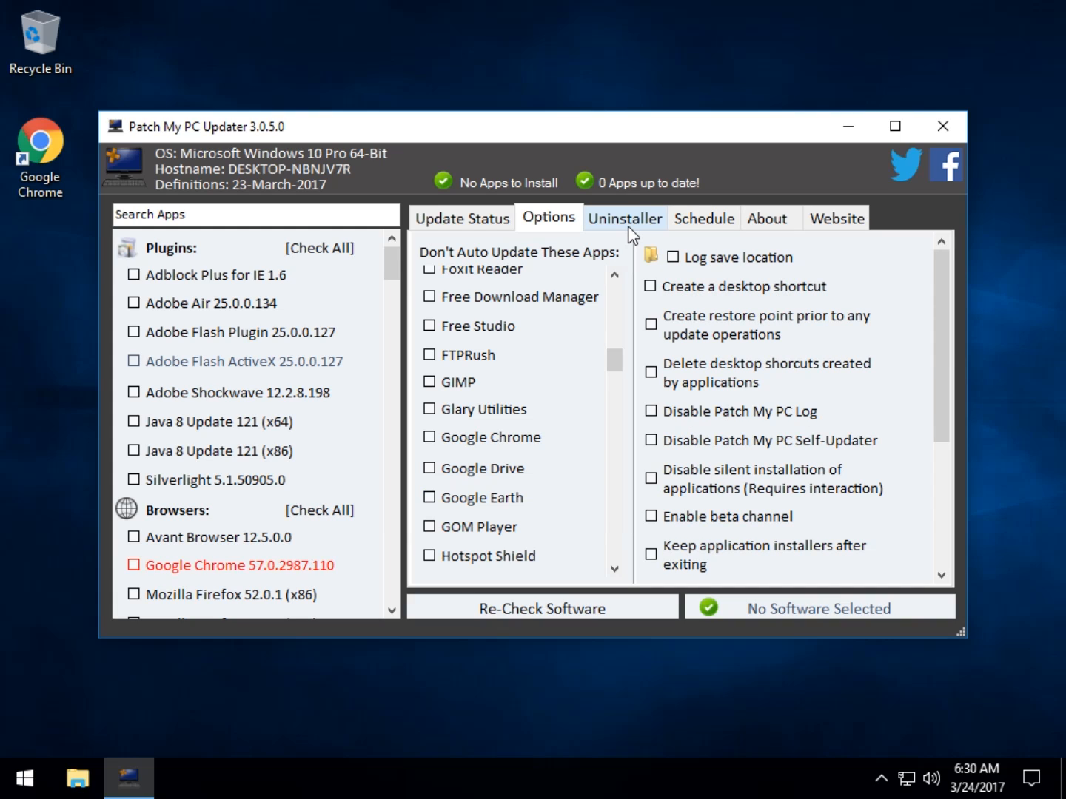
pyautogui.moveTo(503, 268)
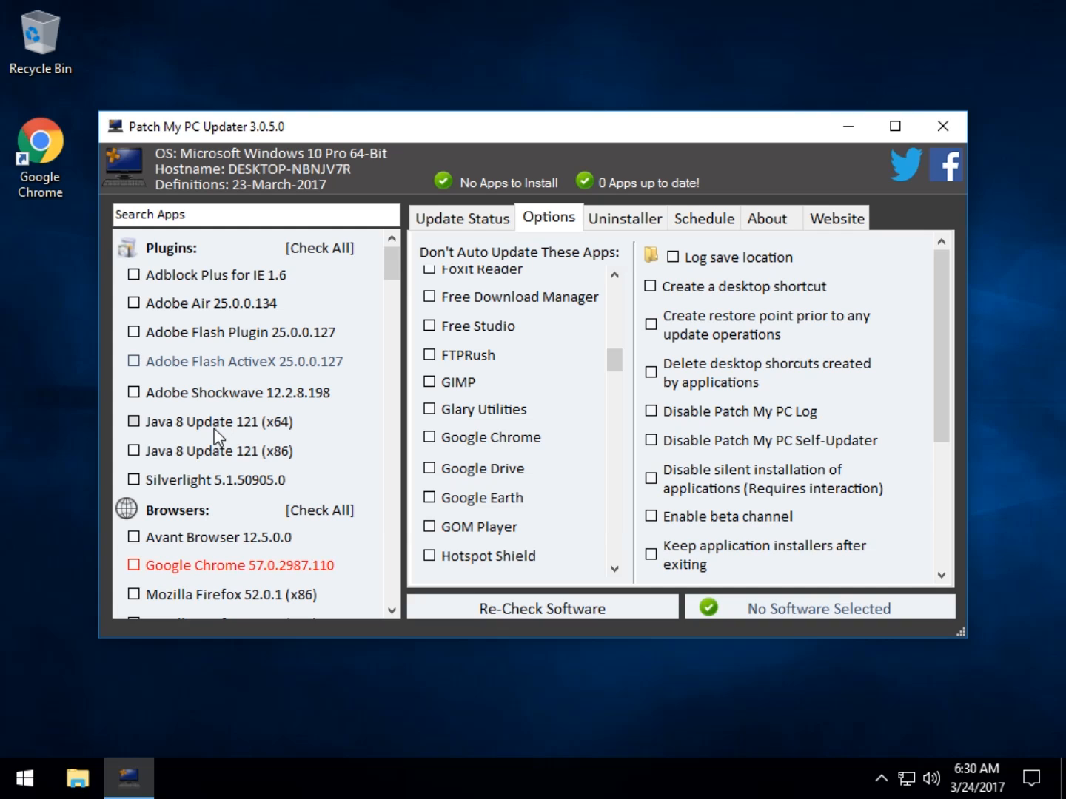
pyautogui.moveTo(328, 345)
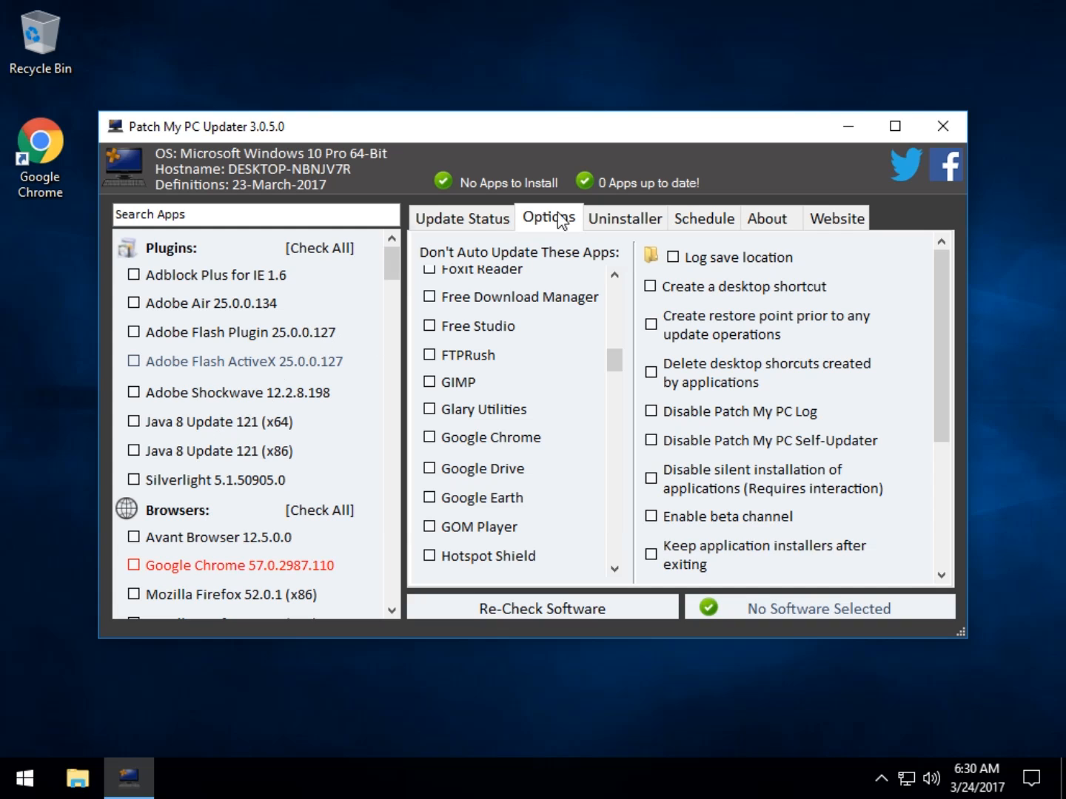
# Show the Uninstaller list and bring up actions for the Google Update Helper entry.
pyautogui.click(624, 218)
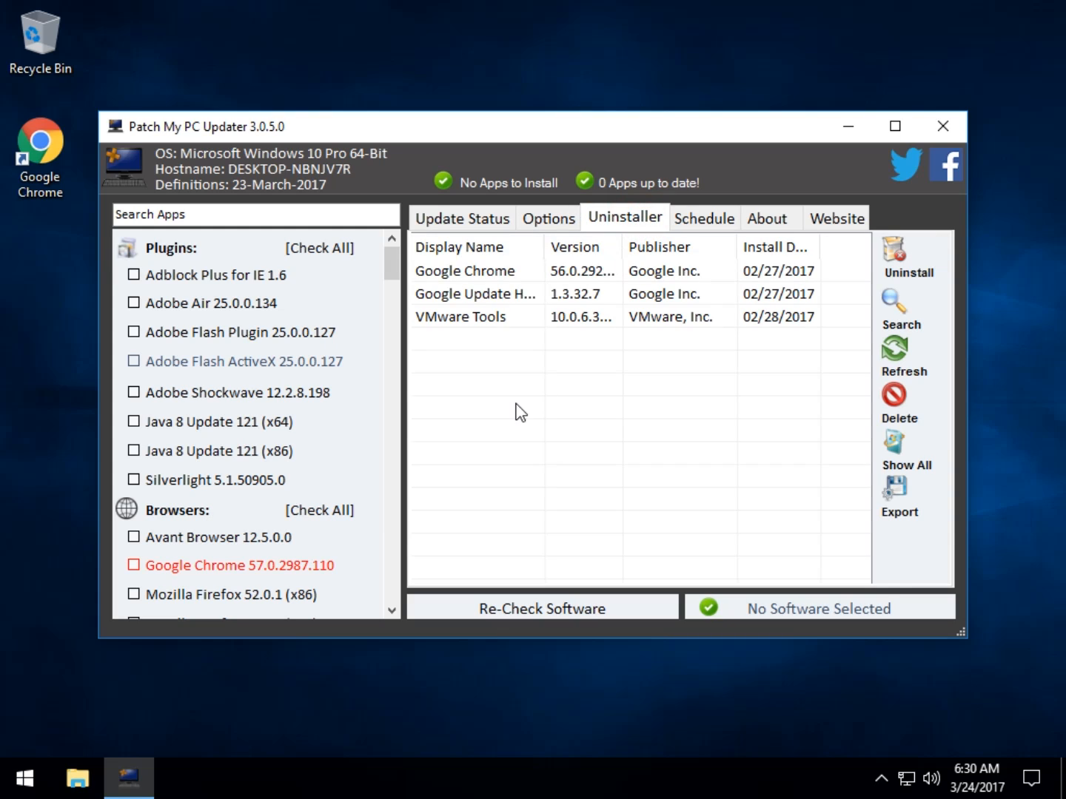
pyautogui.moveTo(737, 325)
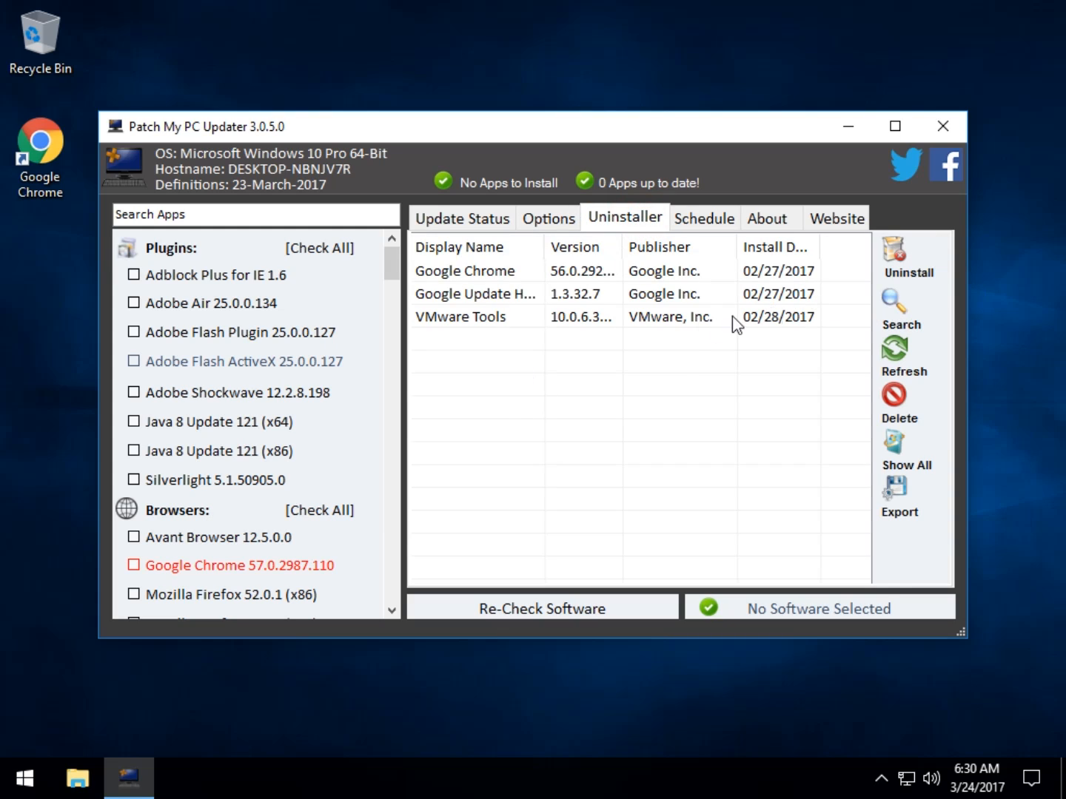
pyautogui.moveTo(489, 292)
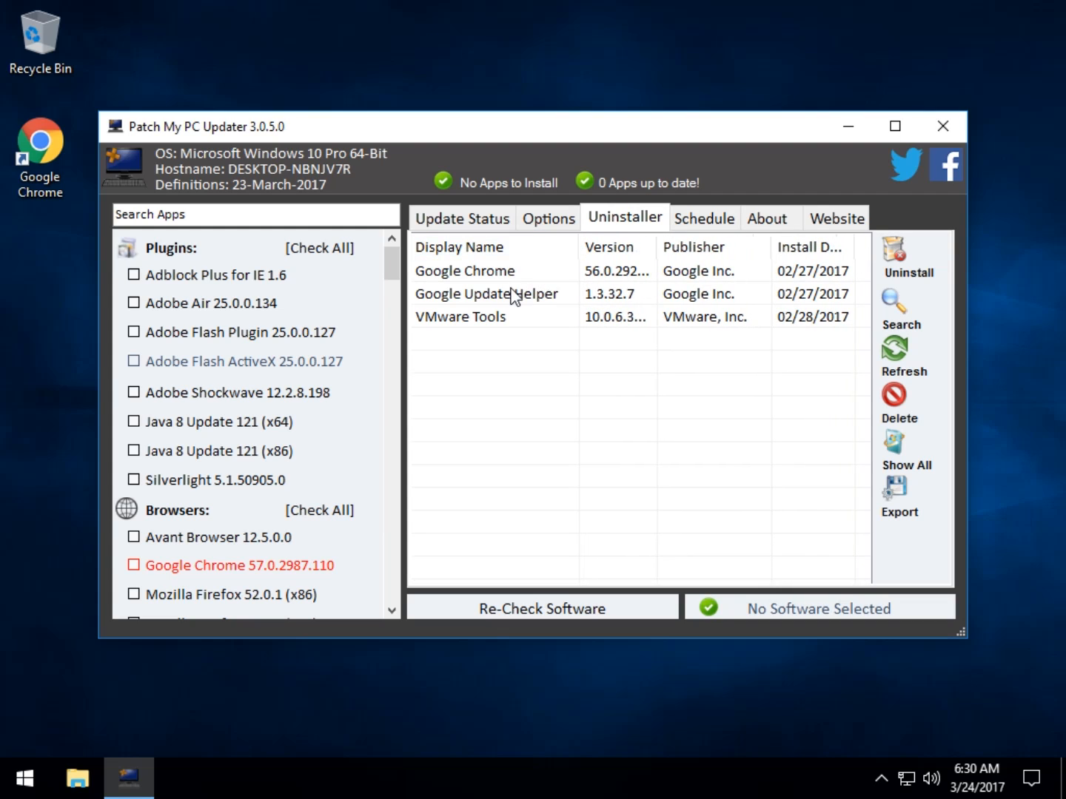
pyautogui.rightClick(484, 294)
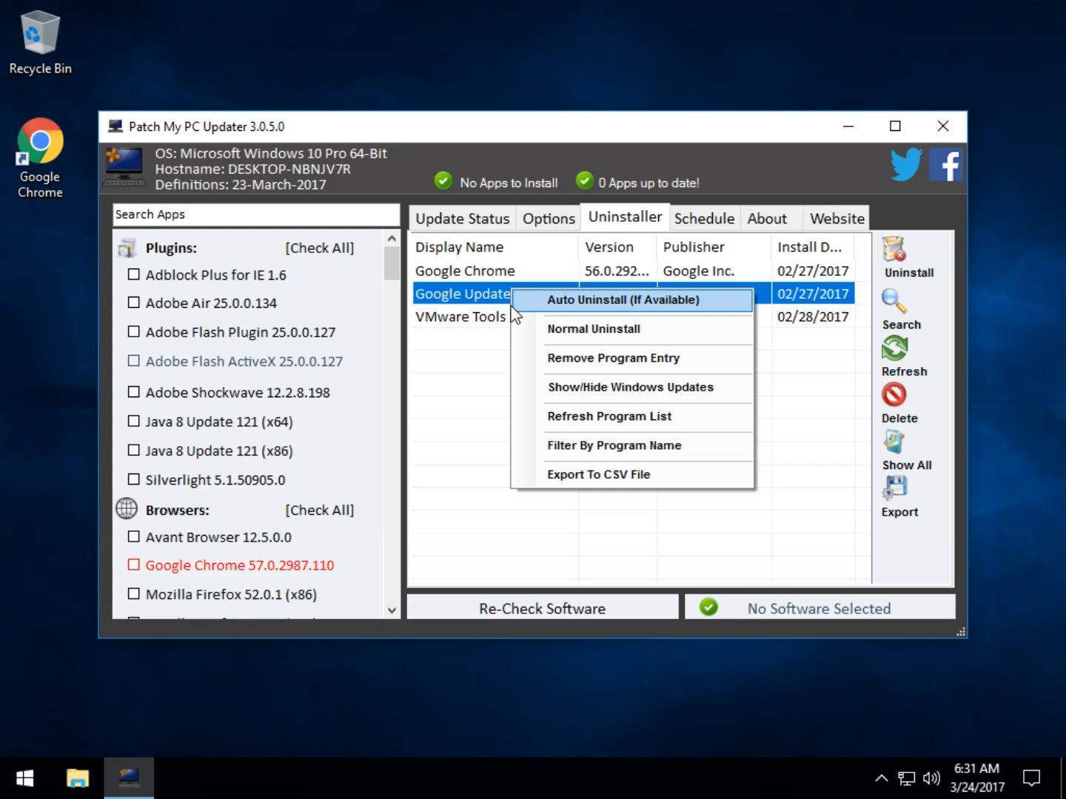
# Remove the Google Update Helper program entry and confirm deleting its registry entry.
pyautogui.click(600, 354)
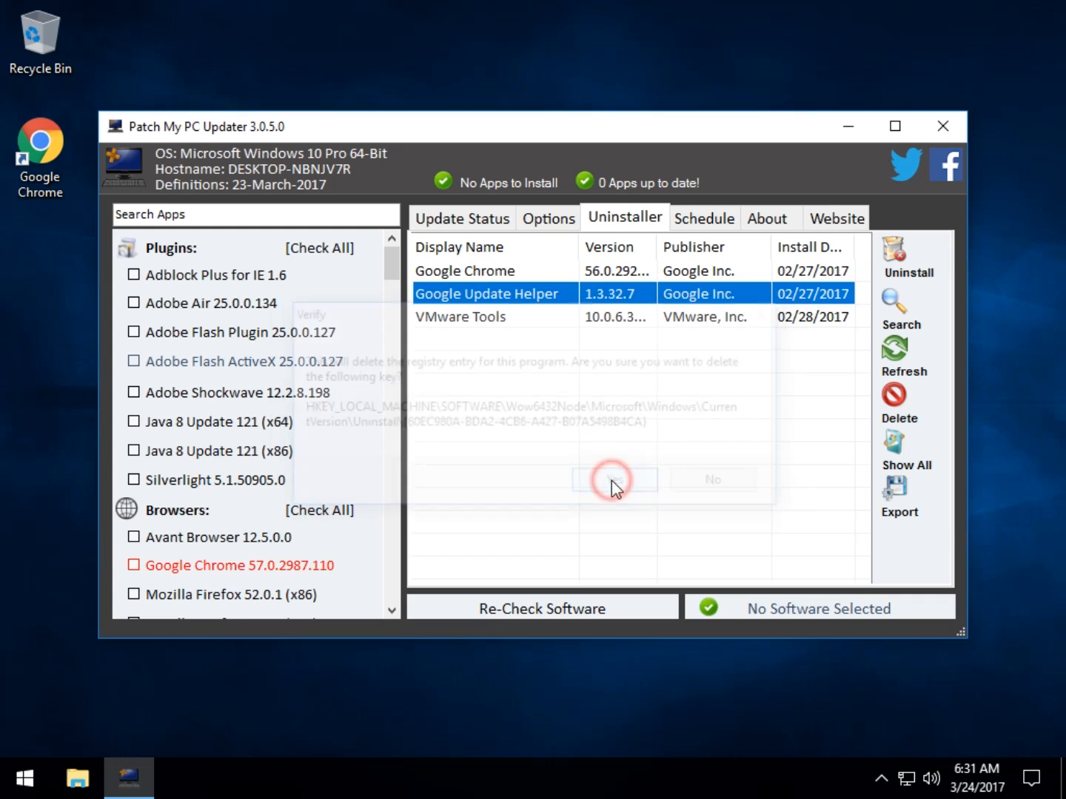
pyautogui.click(613, 479)
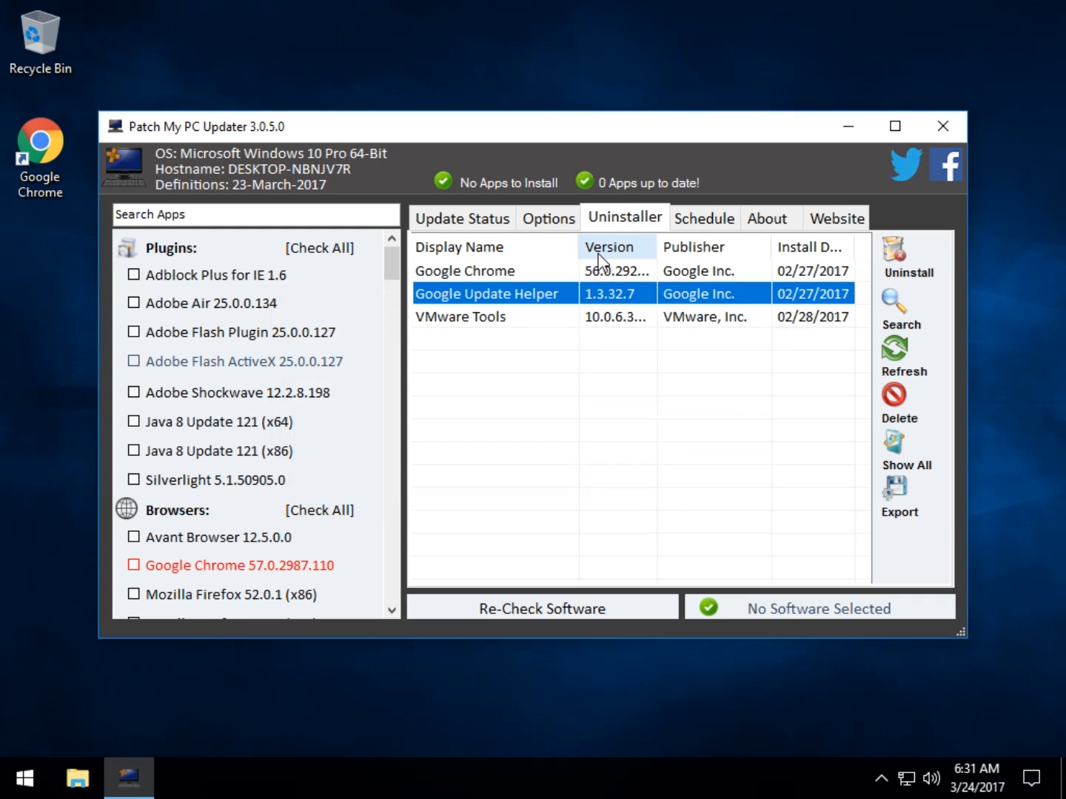
# Review the Schedule settings and decline downloading the additional library file.
pyautogui.click(703, 218)
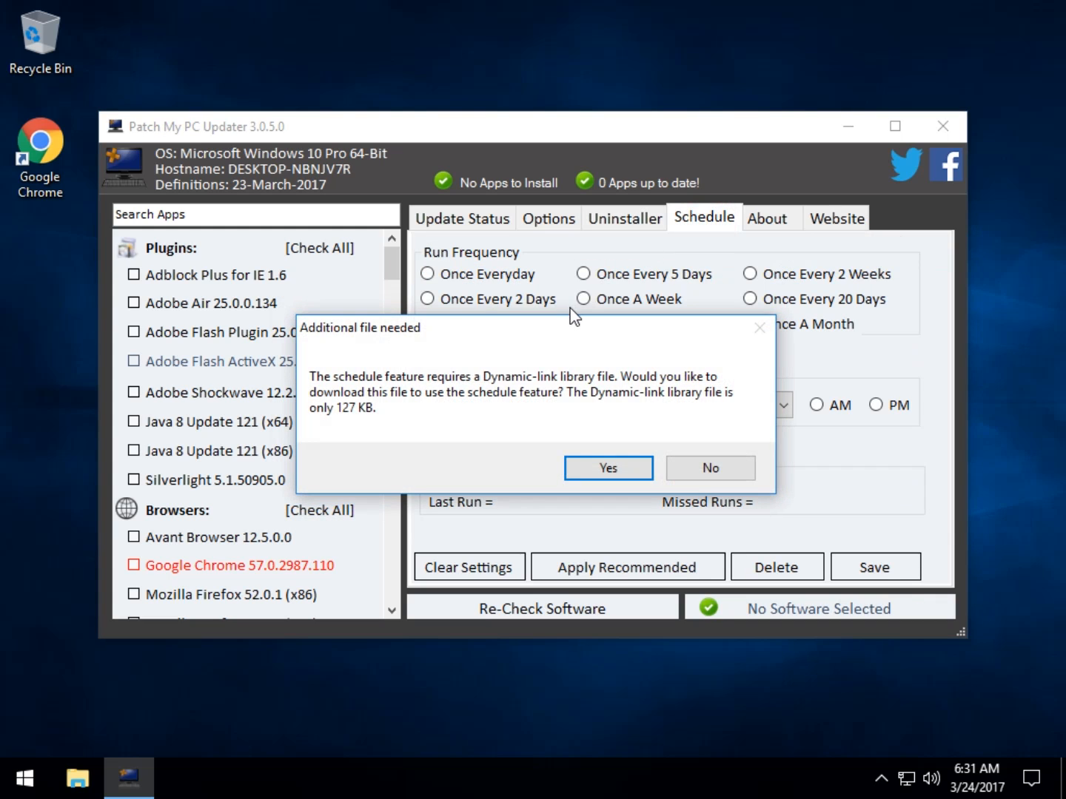
pyautogui.moveTo(533, 337)
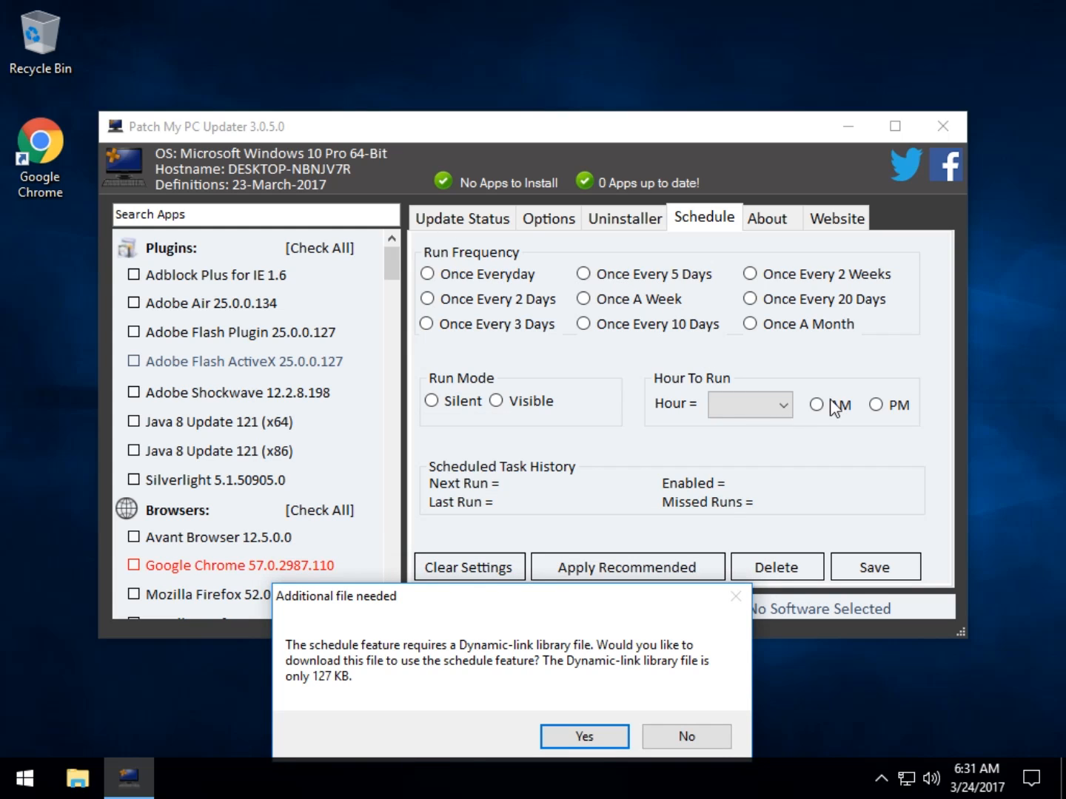
pyautogui.moveTo(766, 415)
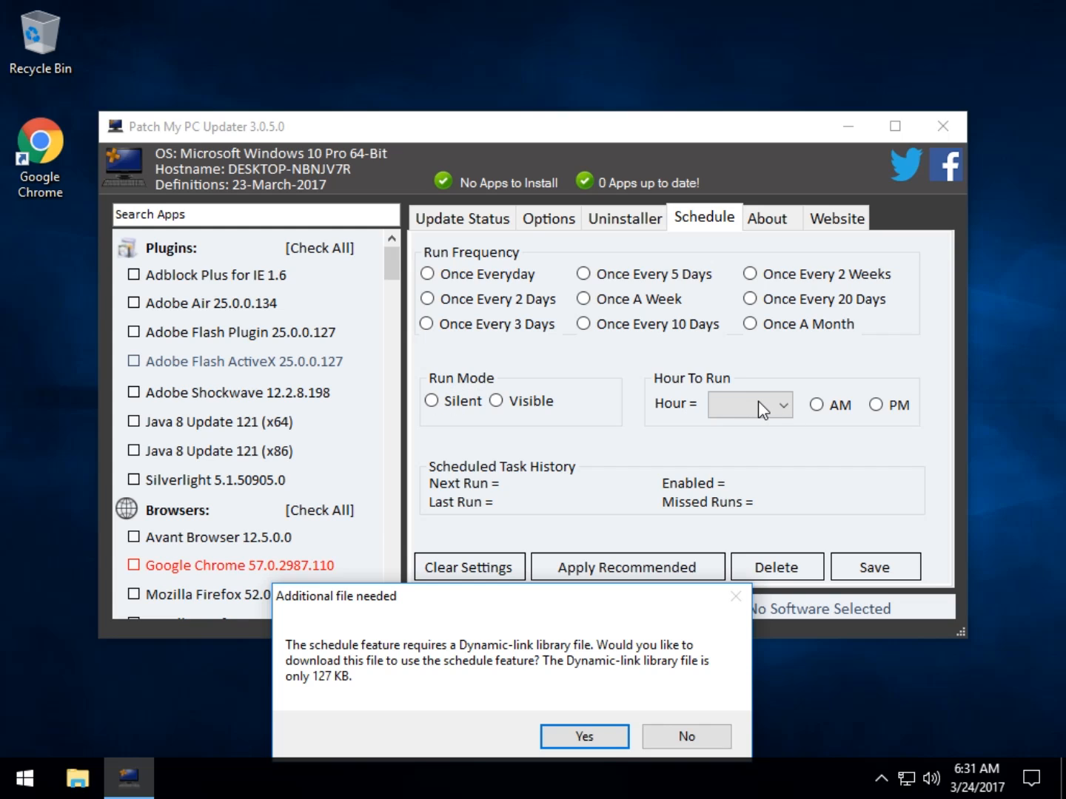
pyautogui.moveTo(657, 411)
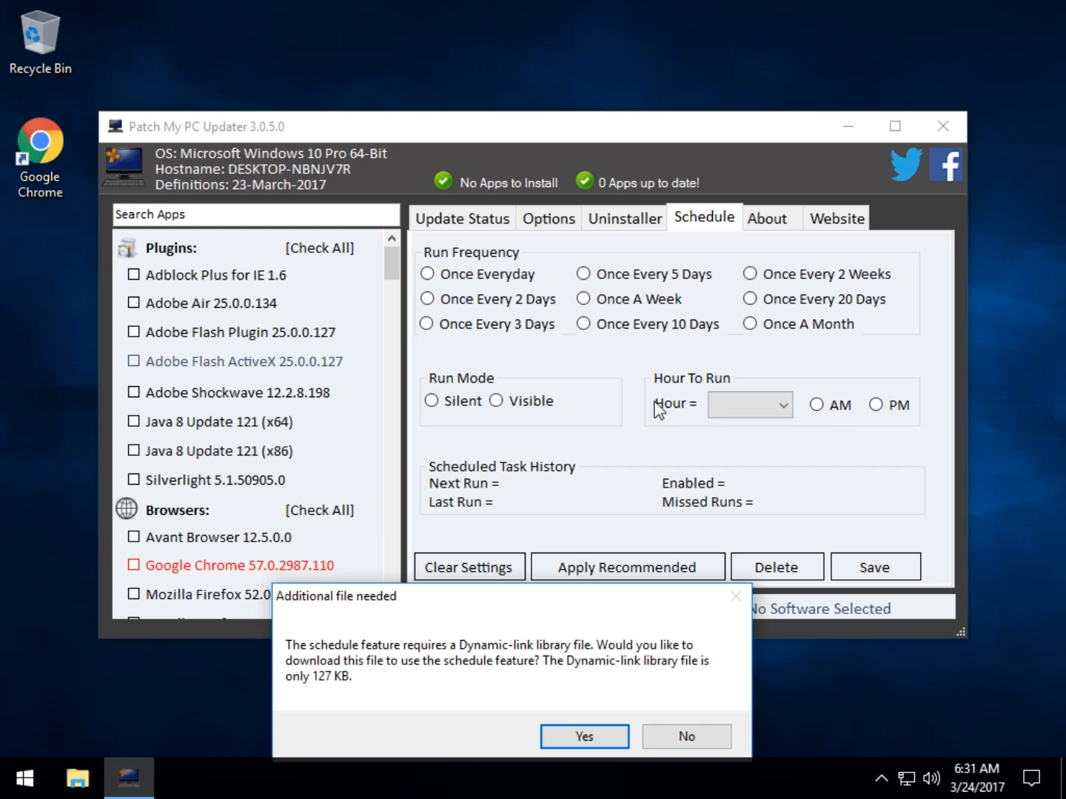
pyautogui.moveTo(804, 424)
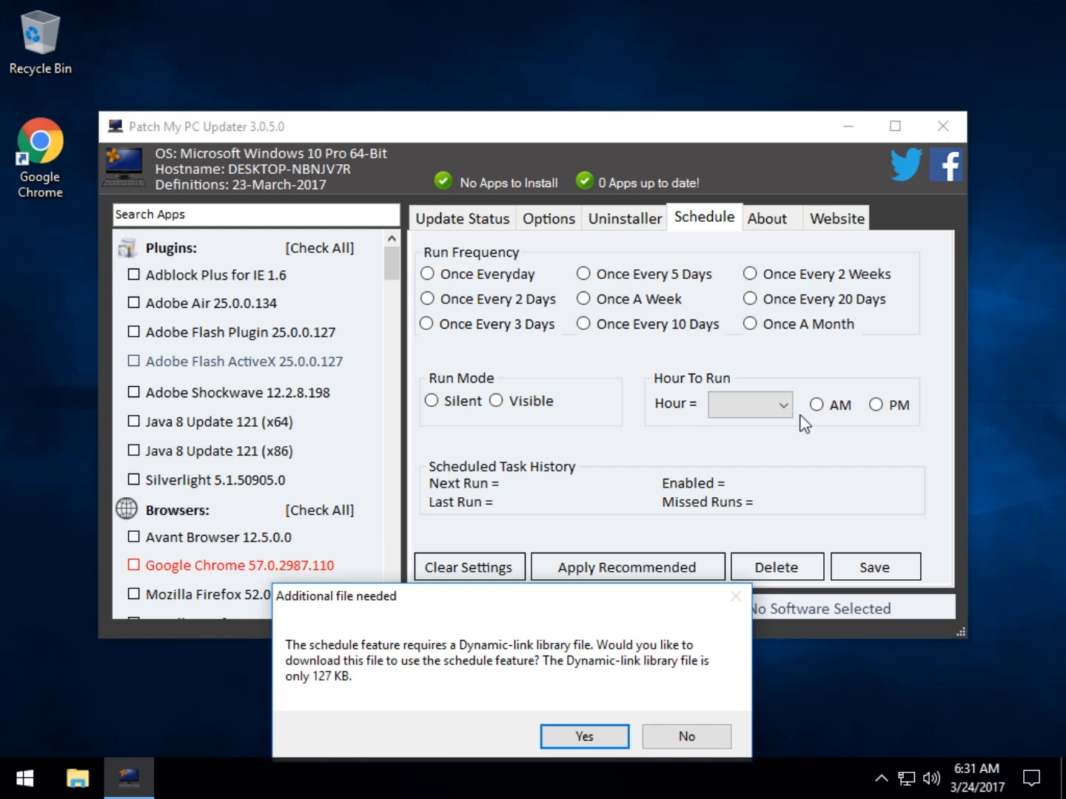
pyautogui.moveTo(618, 615)
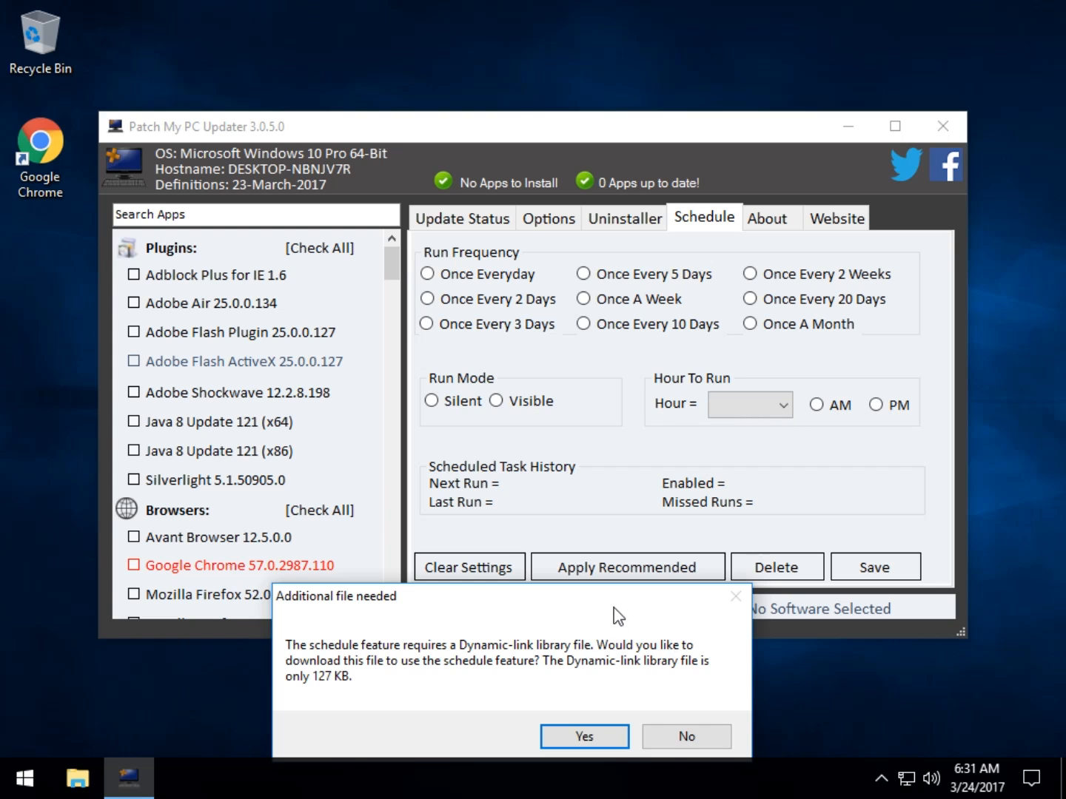
pyautogui.click(741, 388)
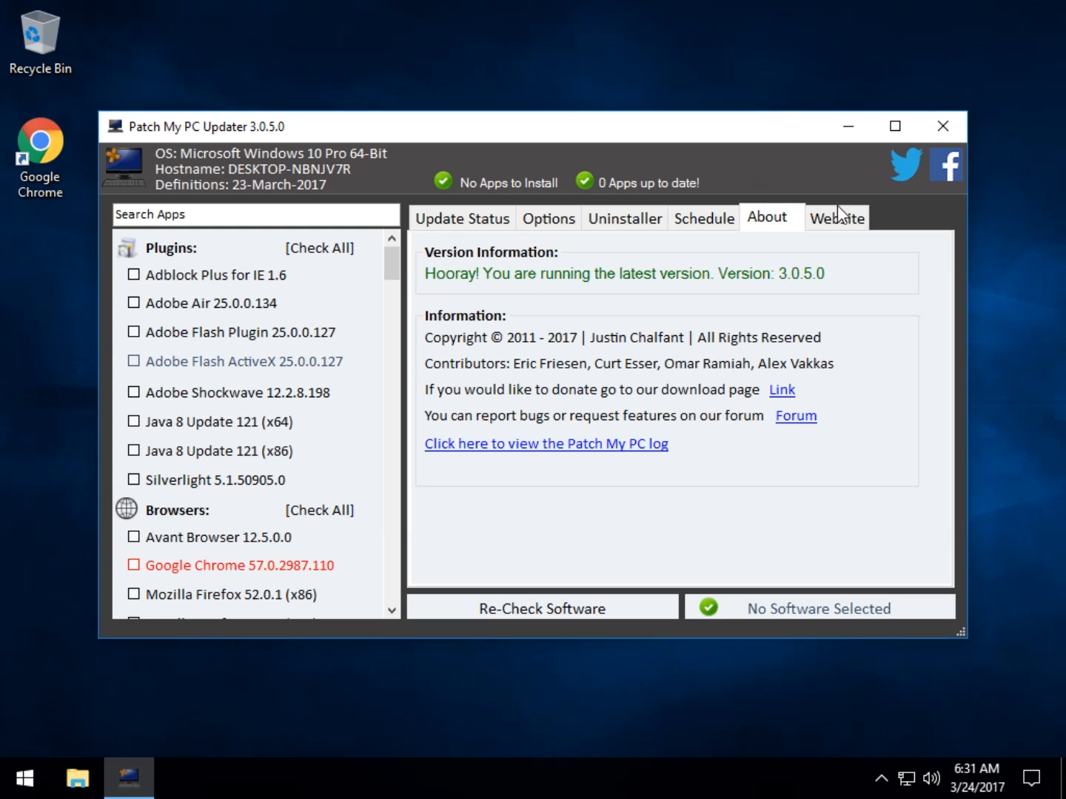
# Browse the support forum on the Website page, then return to Update Status.
pyautogui.click(835, 217)
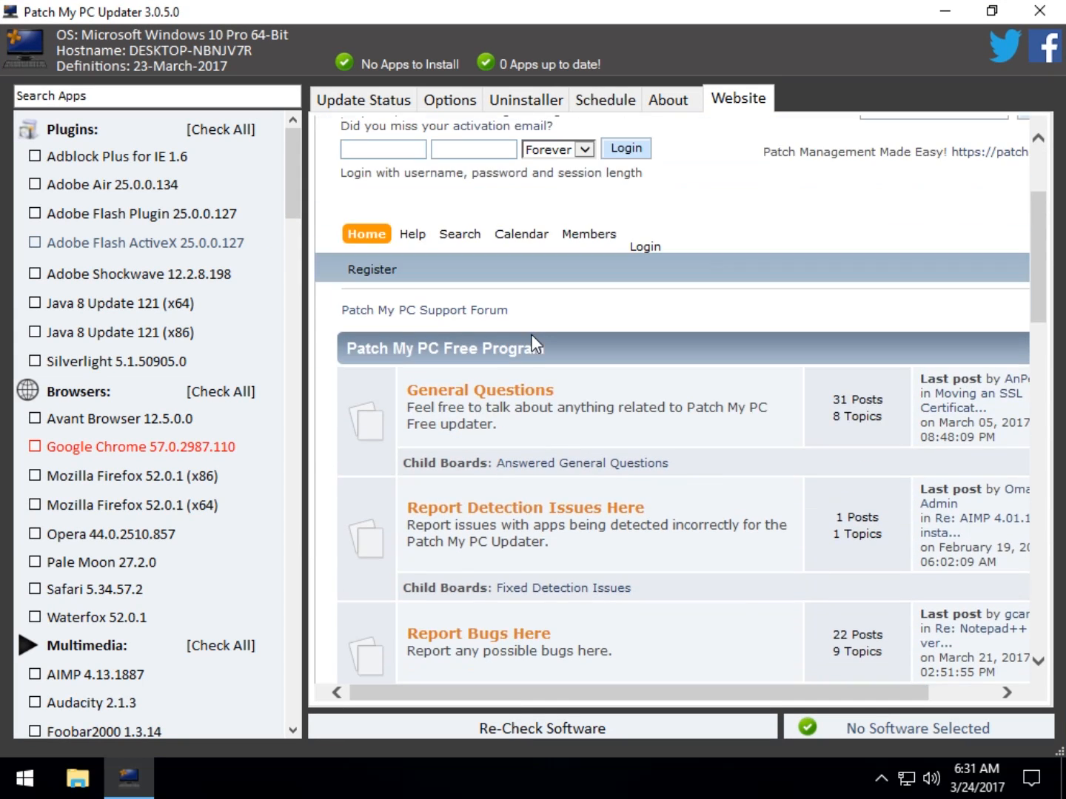
pyautogui.scroll(-3)
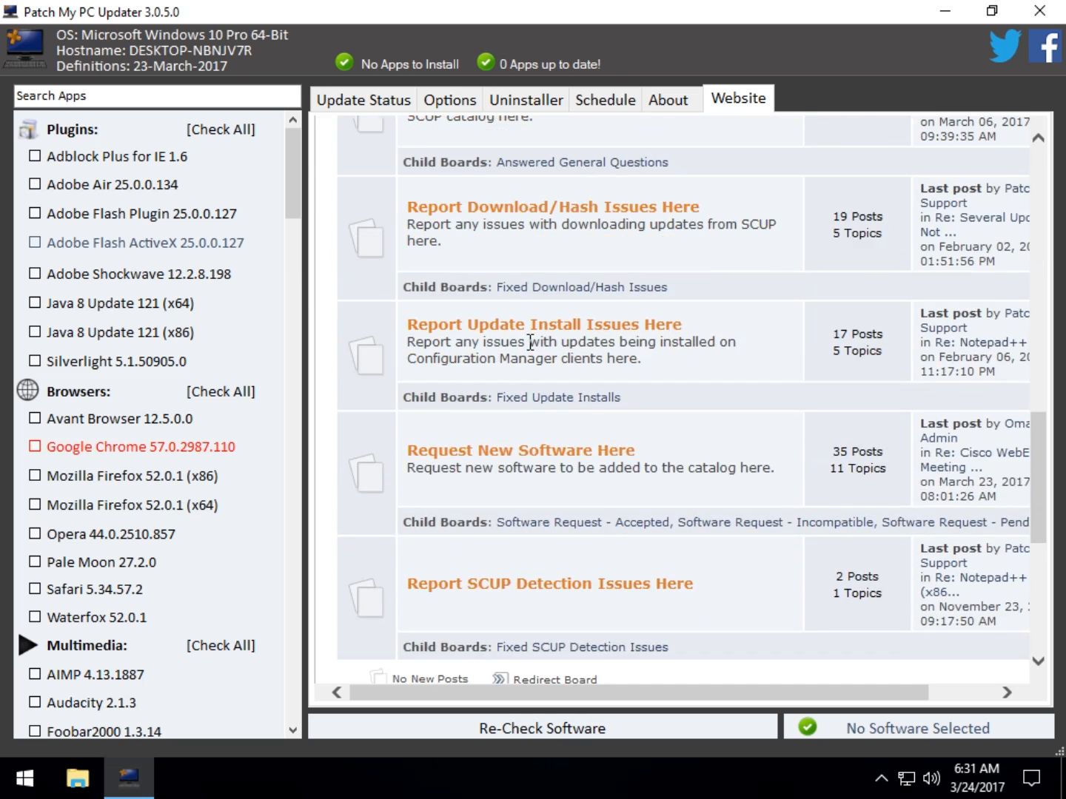
pyautogui.click(363, 98)
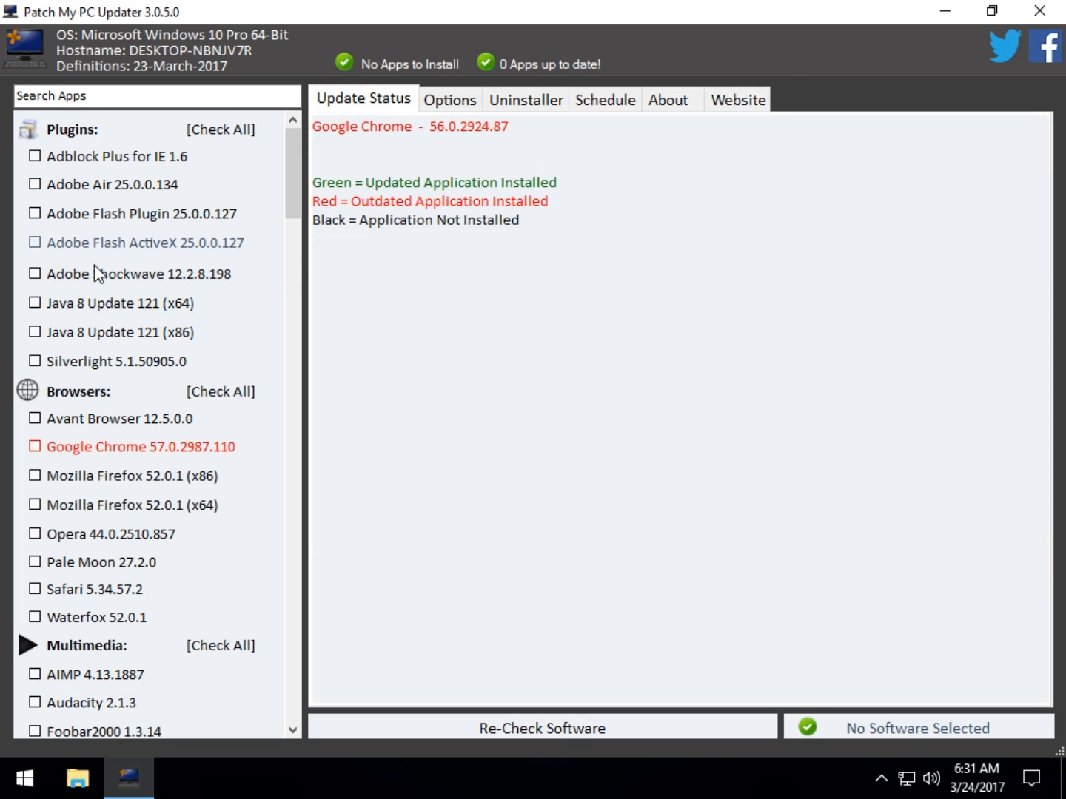
pyautogui.moveTo(158, 442)
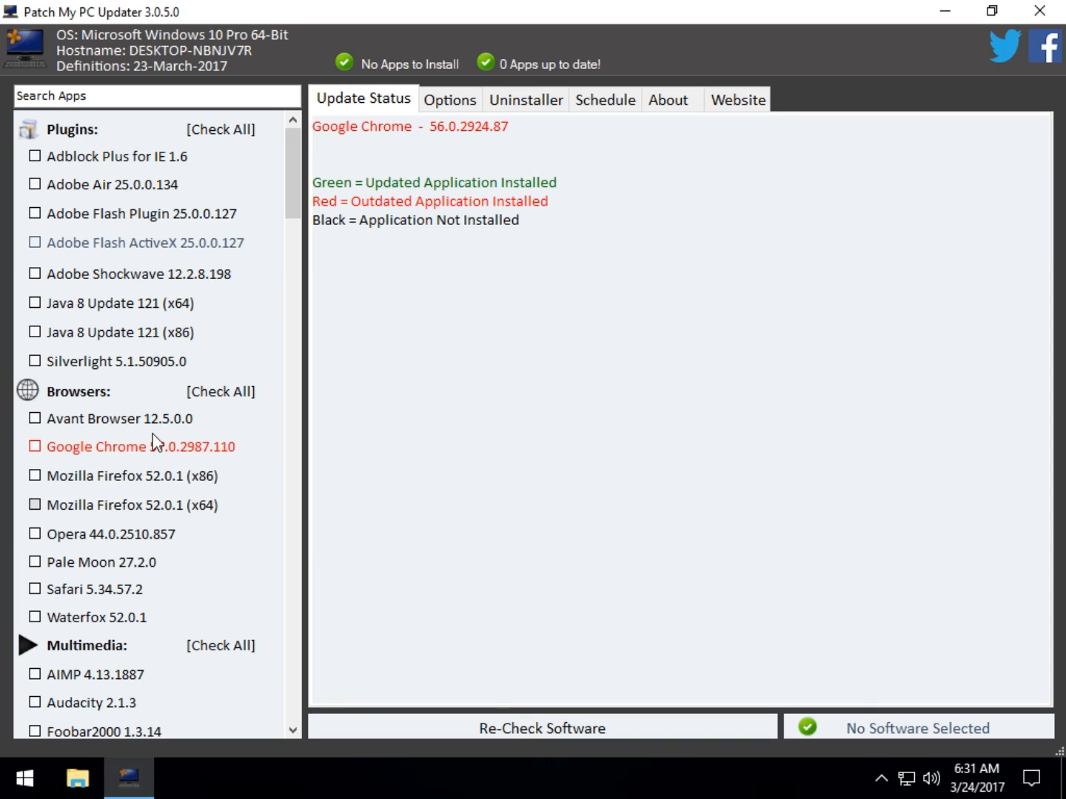
# Select Google Chrome under Browsers so Perform 1 Update appears, then move to Options.
pyautogui.click(34, 446)
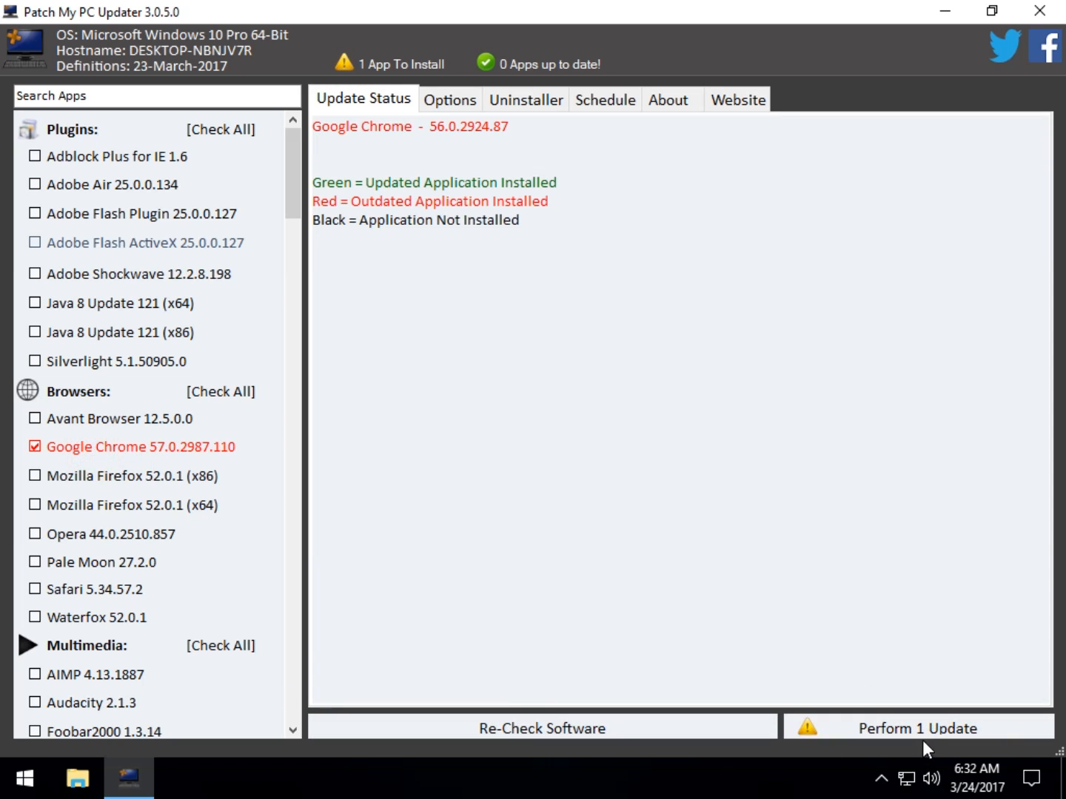
pyautogui.moveTo(739, 447)
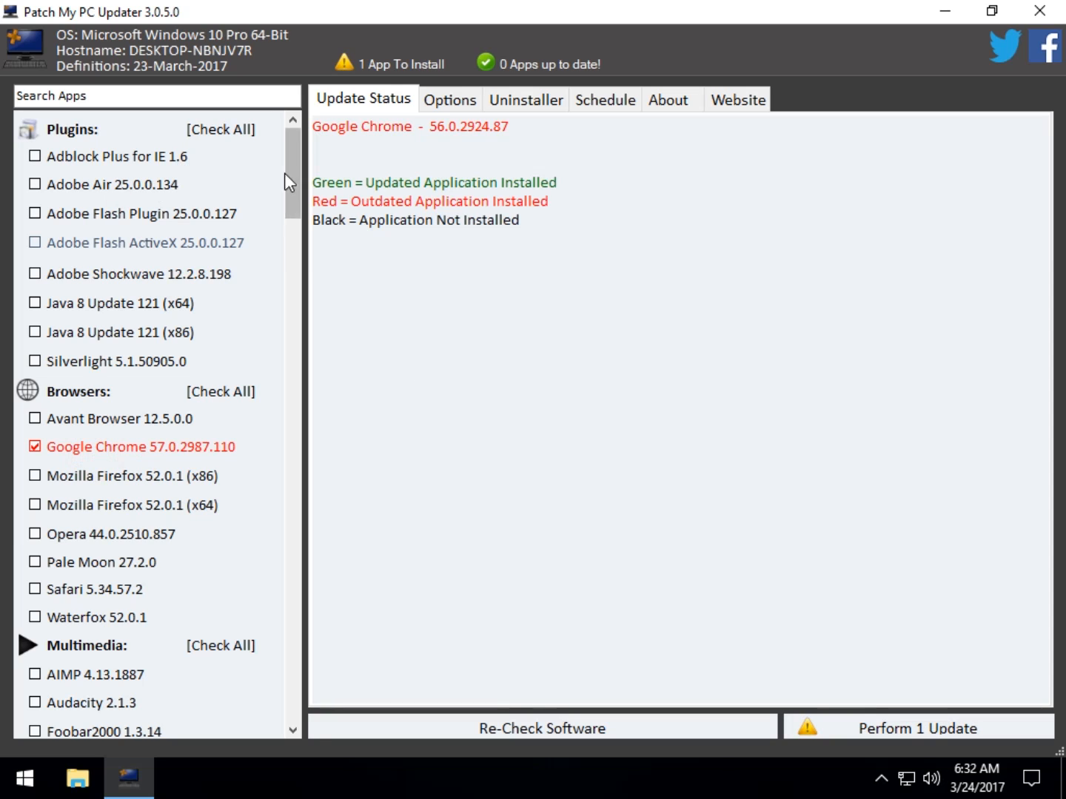
pyautogui.click(449, 99)
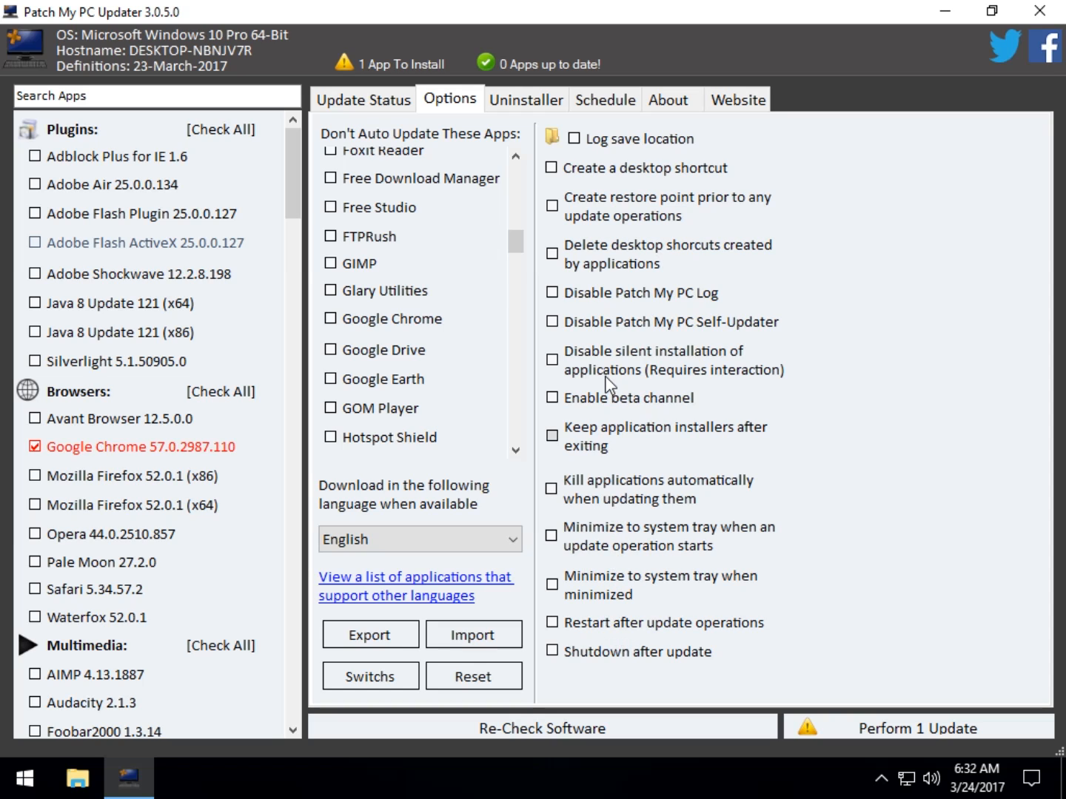
# Check the Uninstaller list now shows only Google Chrome and VMware Tools.
pyautogui.click(525, 99)
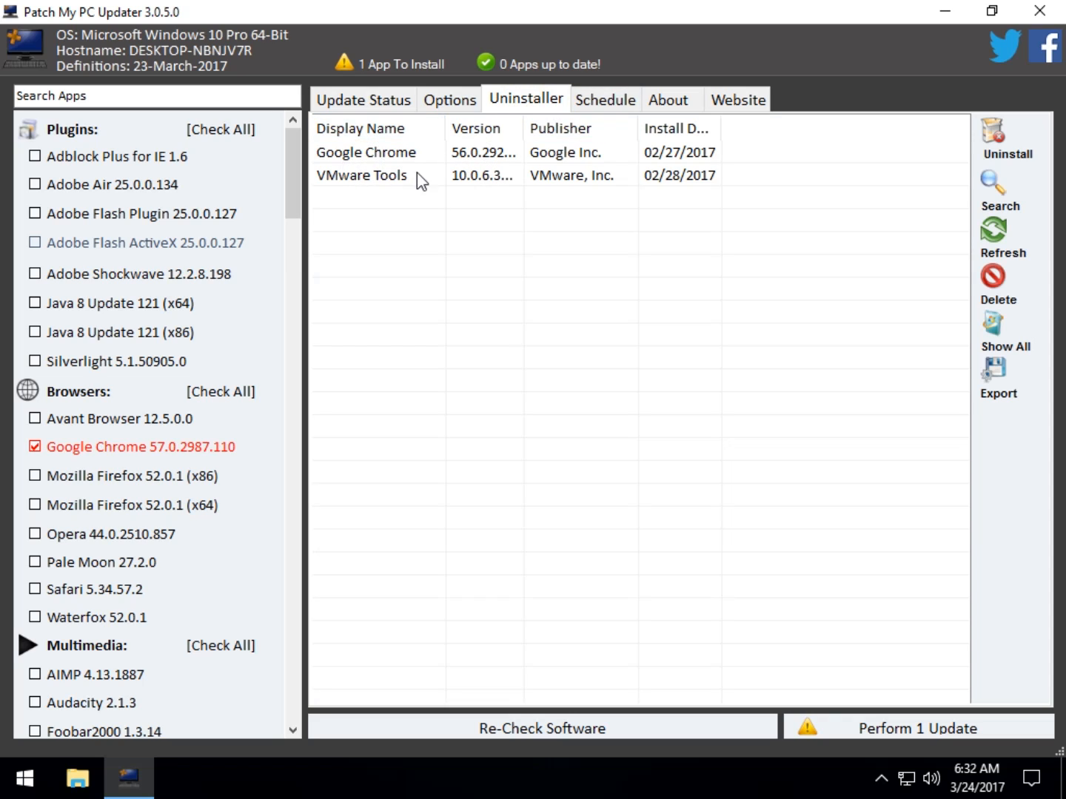
pyautogui.moveTo(273, 178)
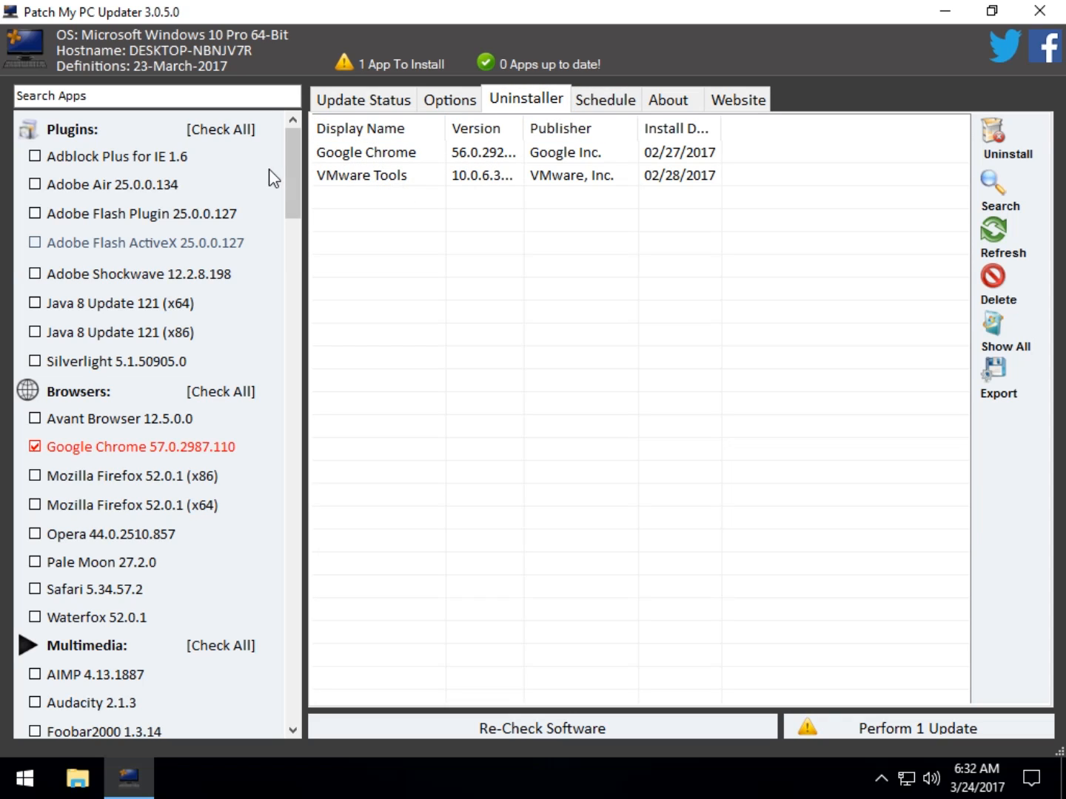
pyautogui.moveTo(613, 119)
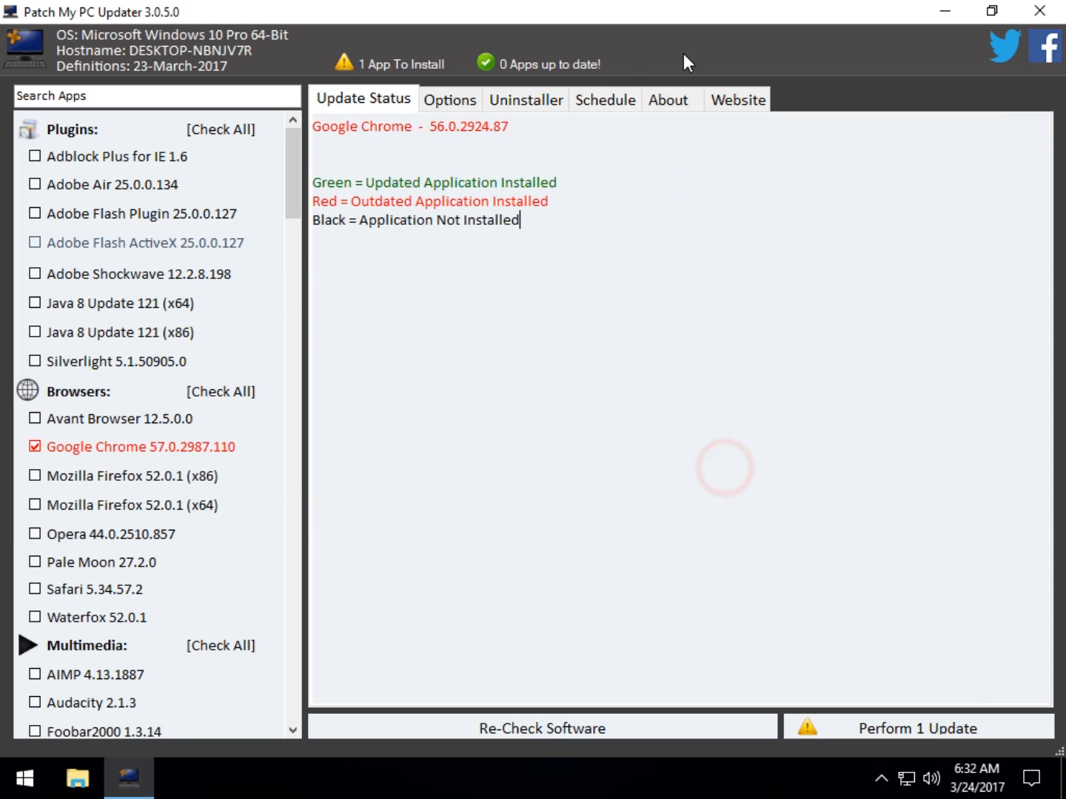
pyautogui.moveTo(879, 114)
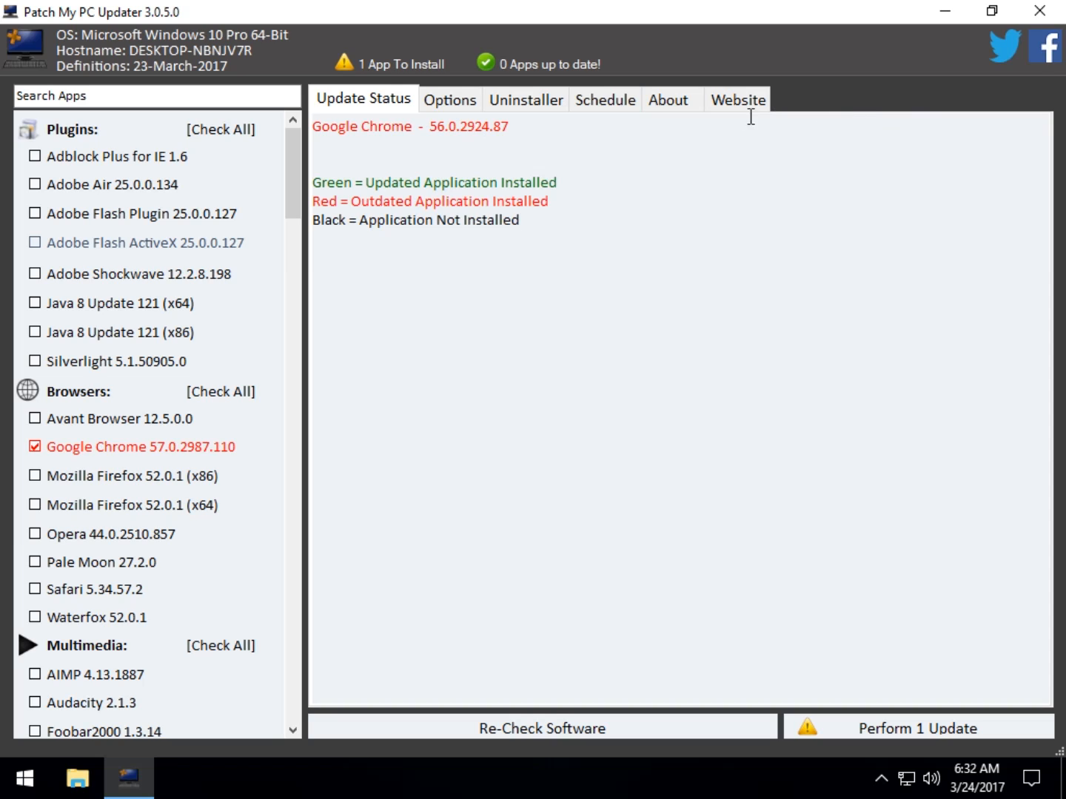
pyautogui.moveTo(579, 149)
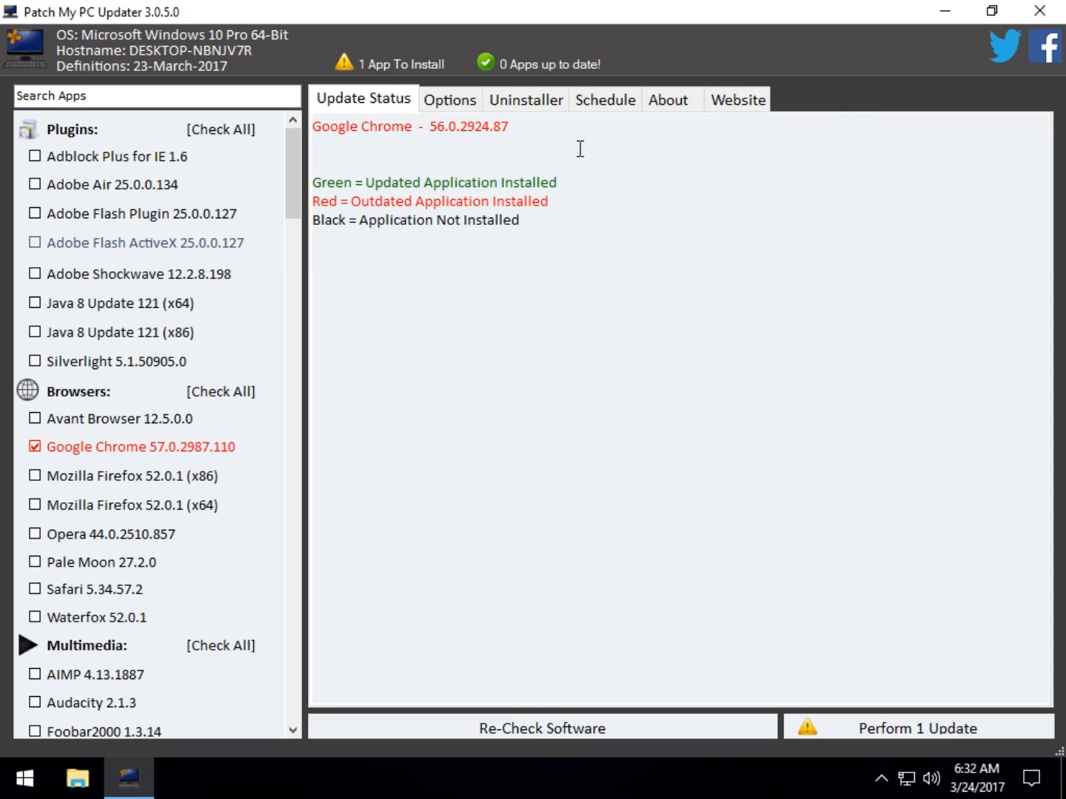
pyautogui.moveTo(455, 482)
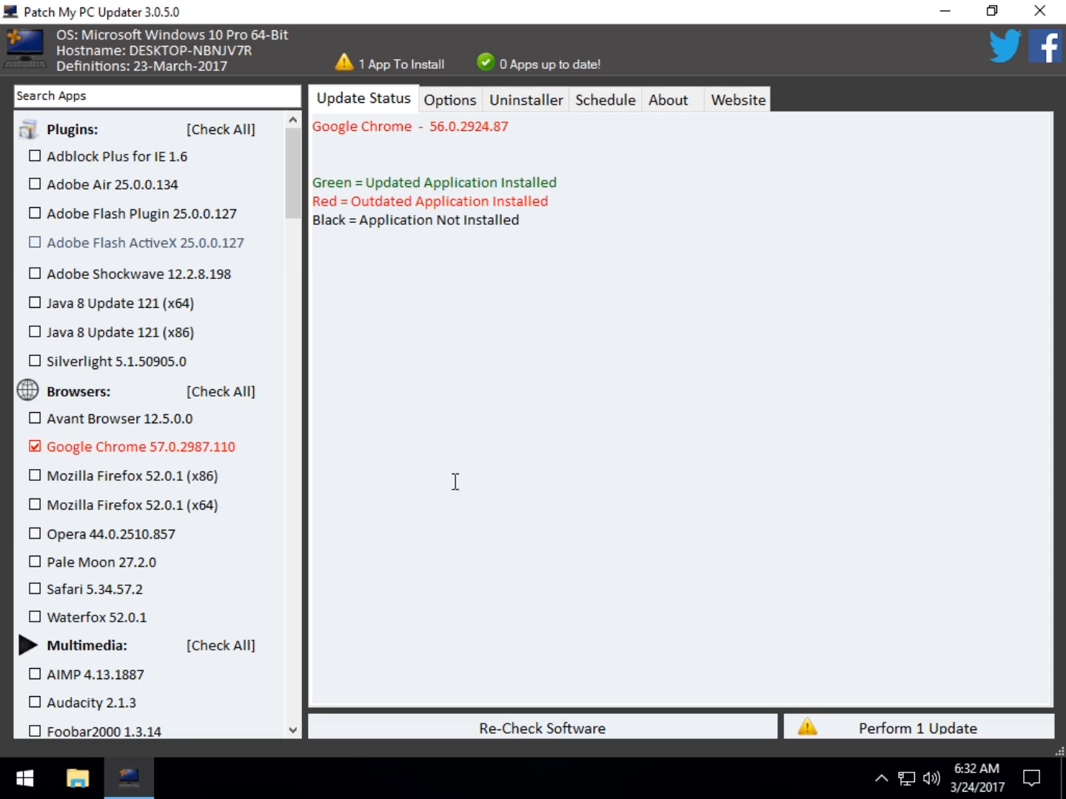
pyautogui.moveTo(1036, 654)
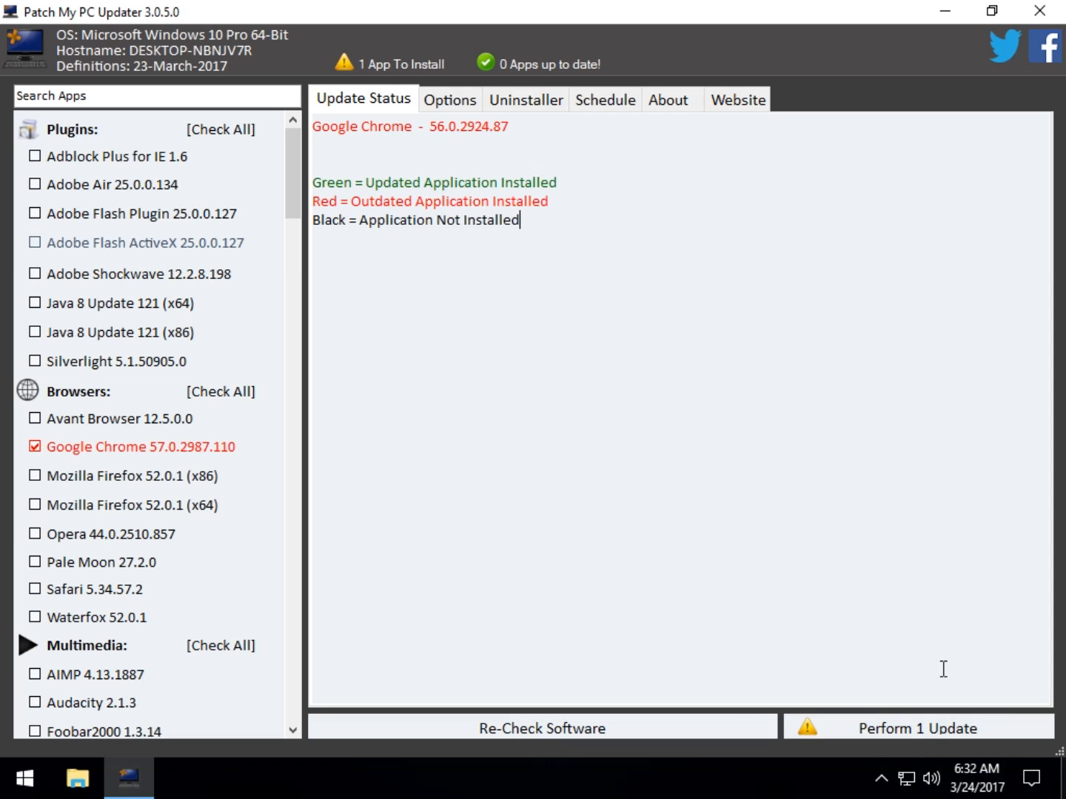
pyautogui.moveTo(1030, 714)
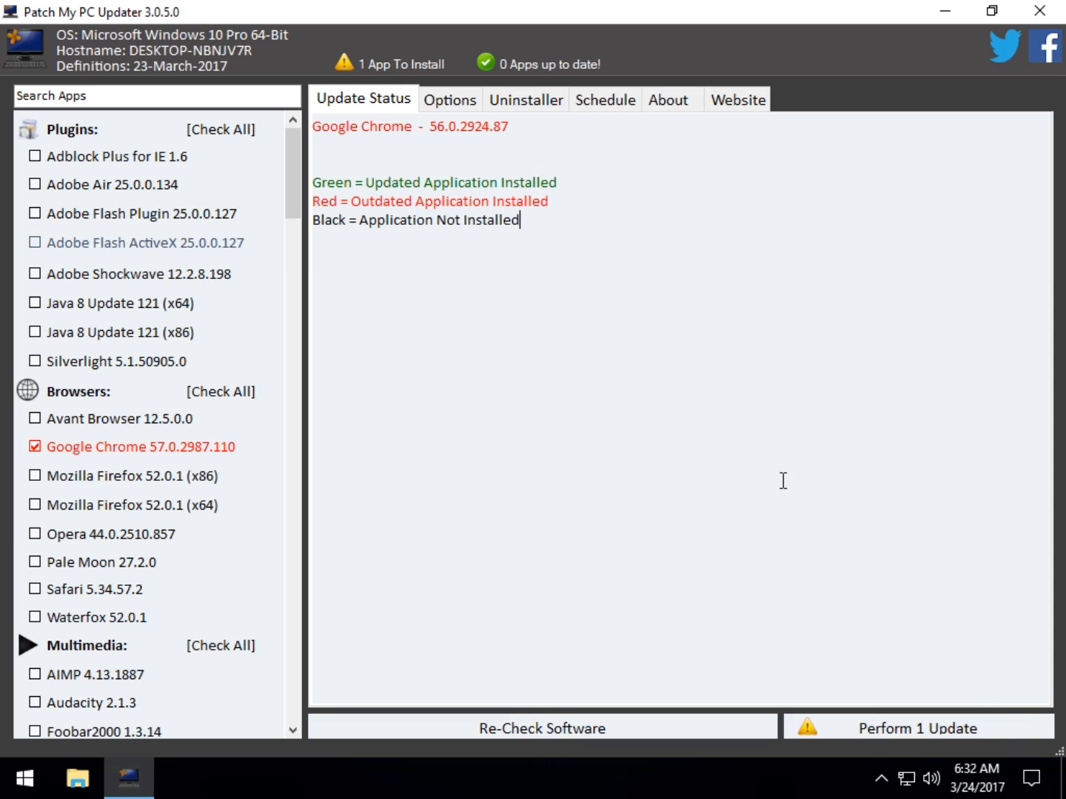
pyautogui.moveTo(534, 438)
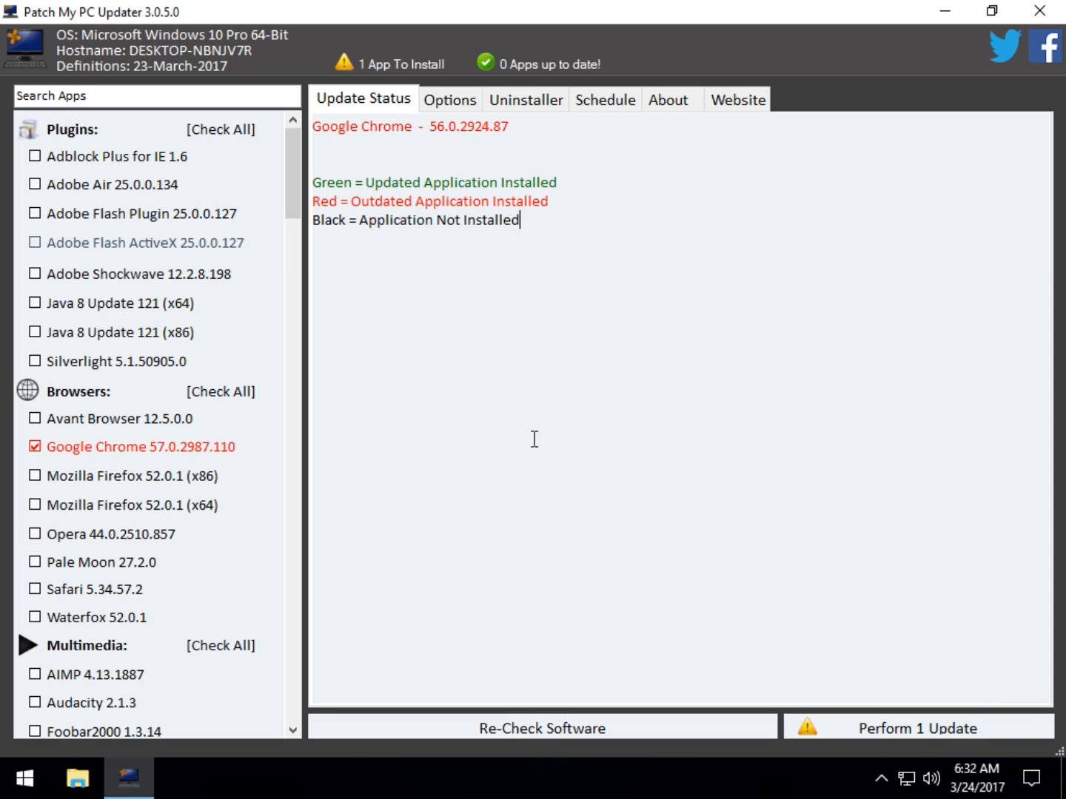